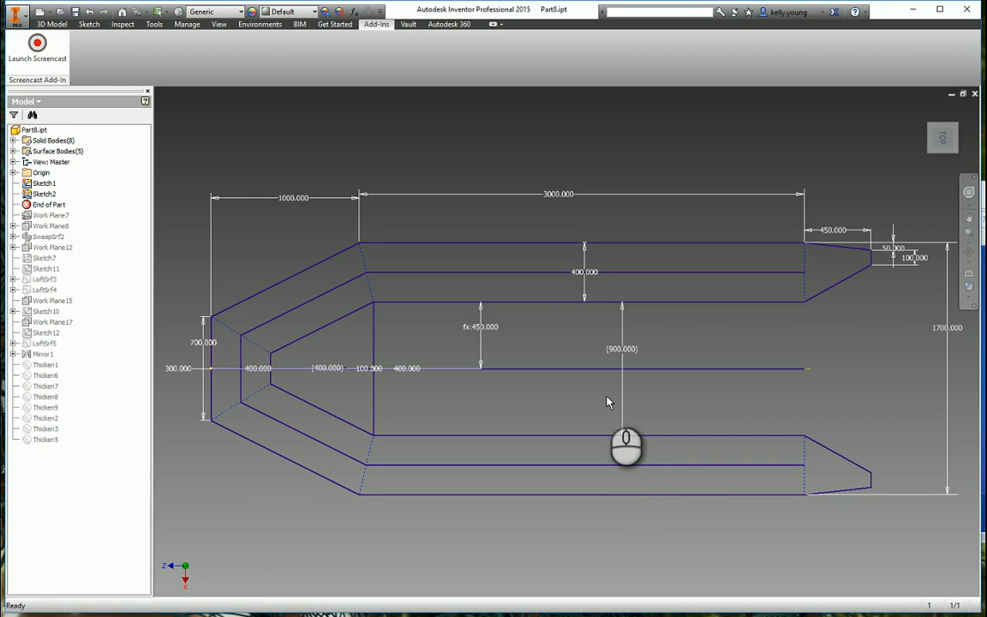
{"action": "mouse_move", "coordinate": [64, 257]}
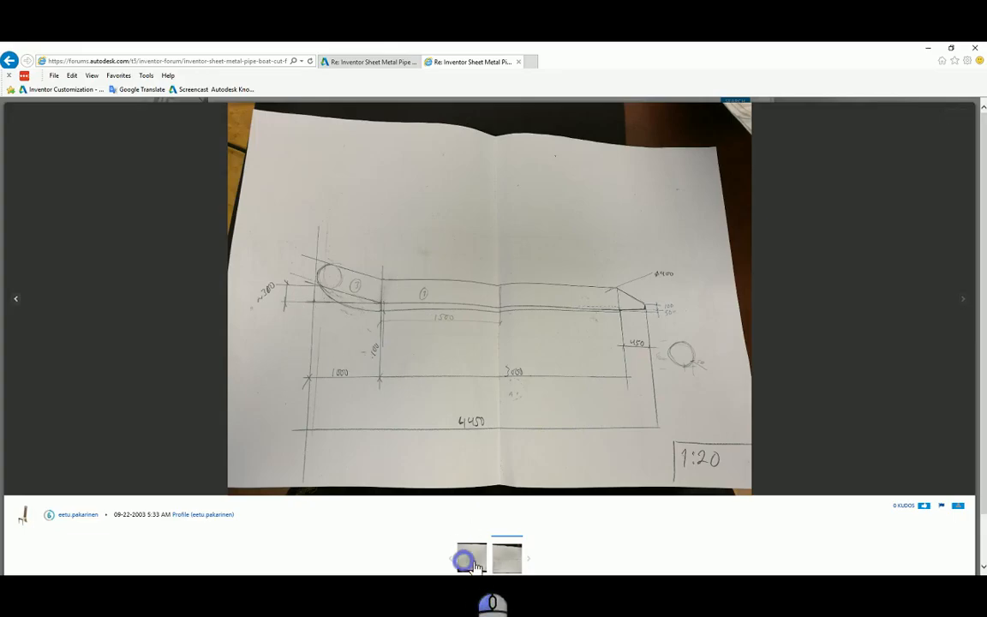
- Show the second hand-drawn pontoon sketch photo in the forum image viewer
{"action": "left_click", "coordinate": [506, 558]}
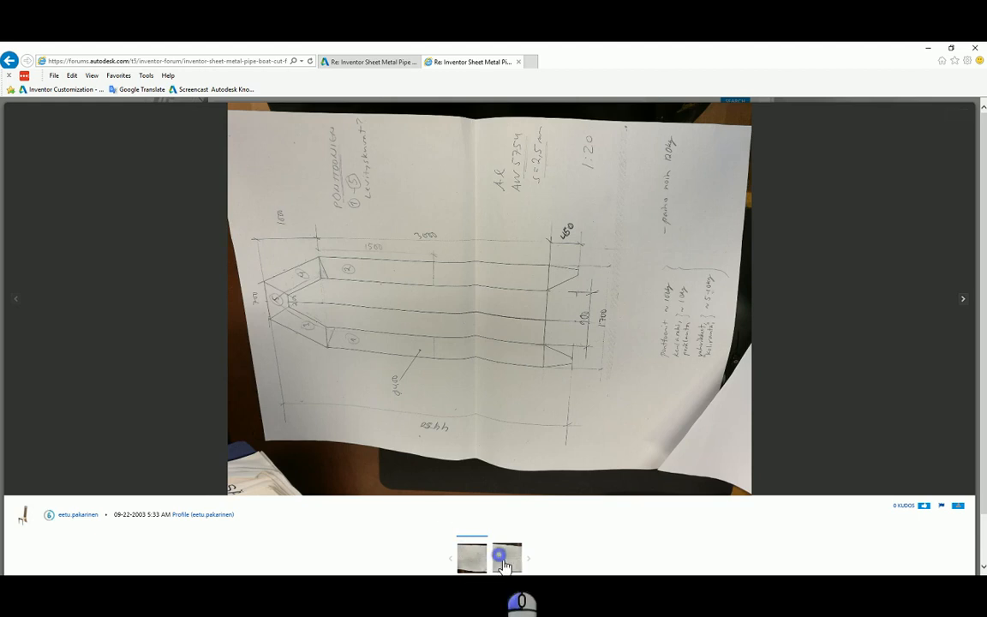
{"action": "left_click", "coordinate": [505, 557]}
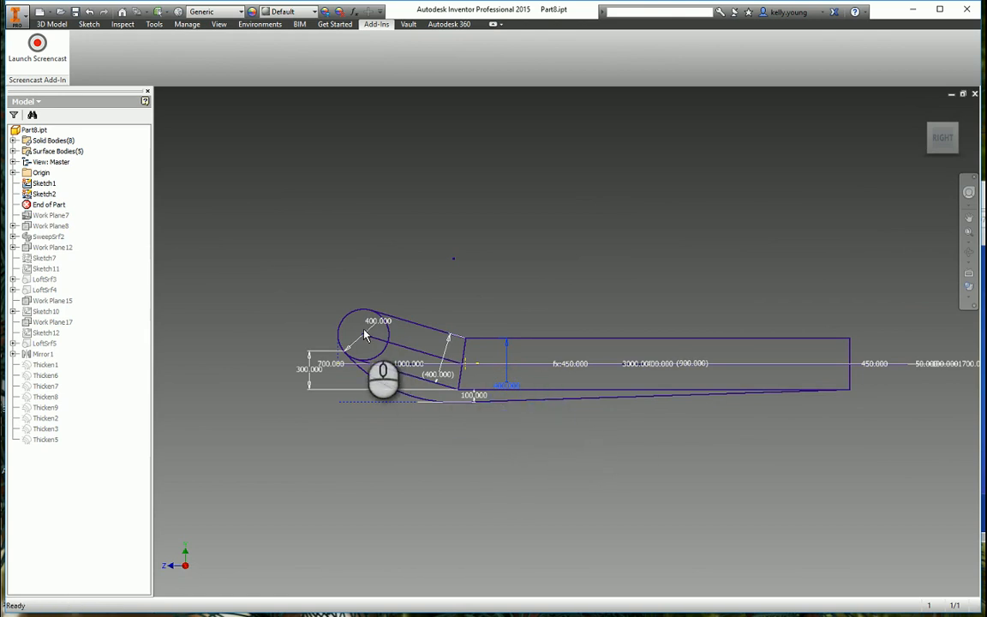
{"action": "mouse_move", "coordinate": [887, 147]}
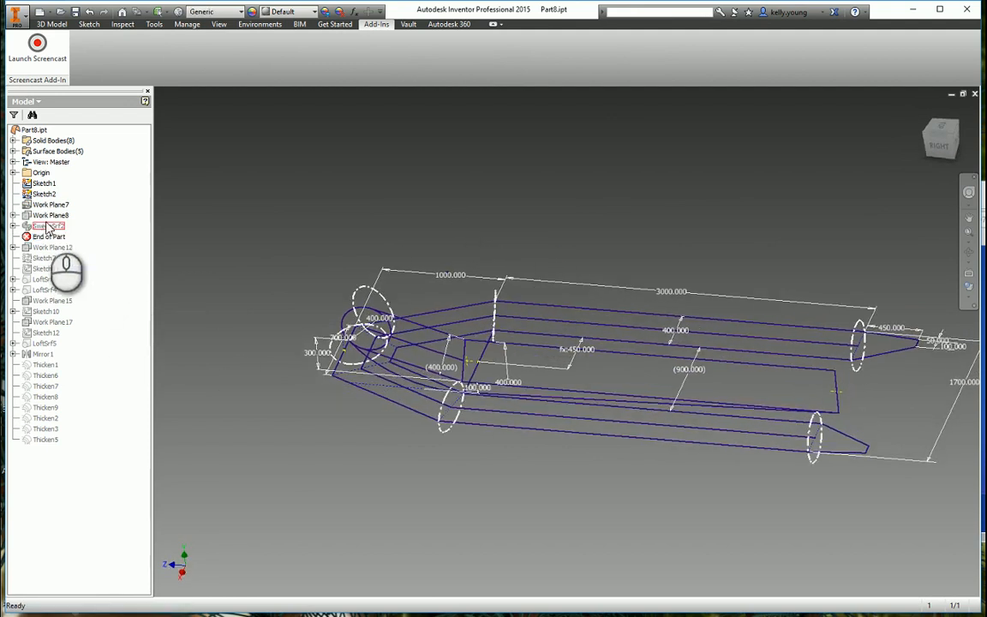
- Highlight Sketch1, Sketch2 and SweepSrf2, expand the sweep's sketches, and orbit the tube geometry
{"action": "left_click", "coordinate": [44, 184]}
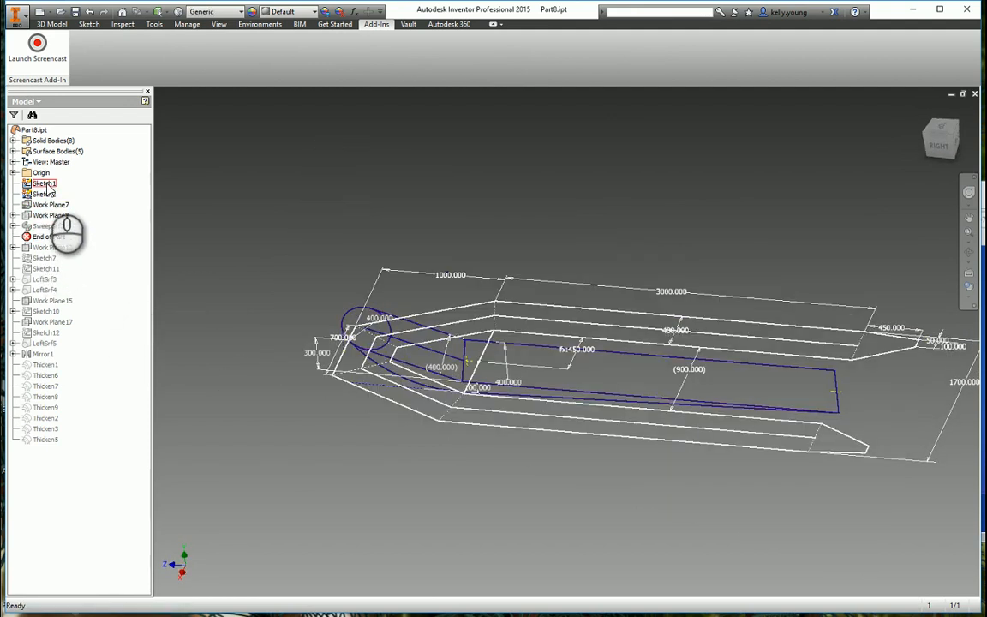
{"action": "left_click", "coordinate": [43, 194]}
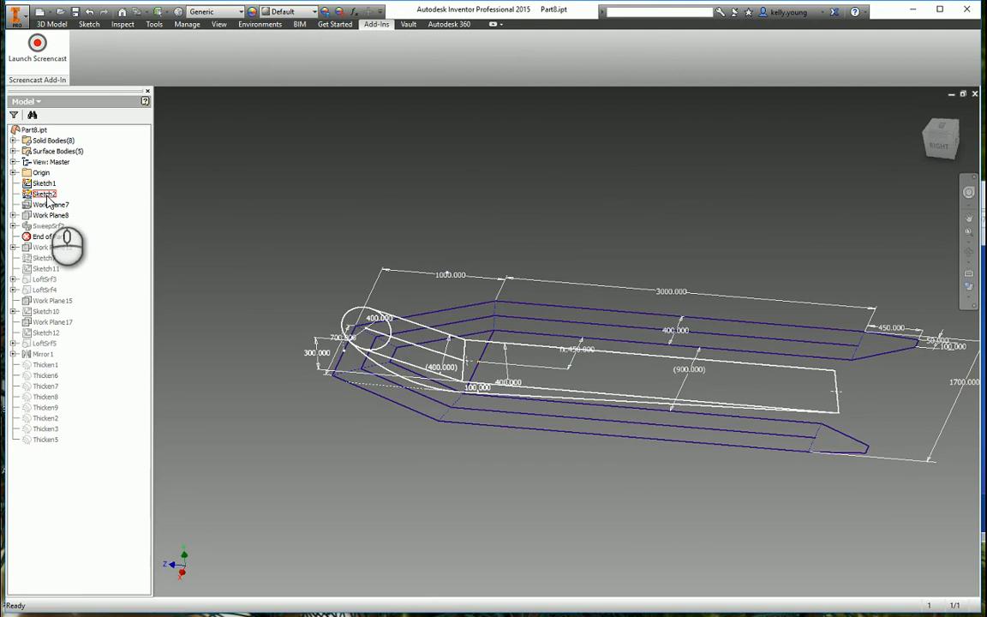
{"action": "left_click", "coordinate": [47, 226]}
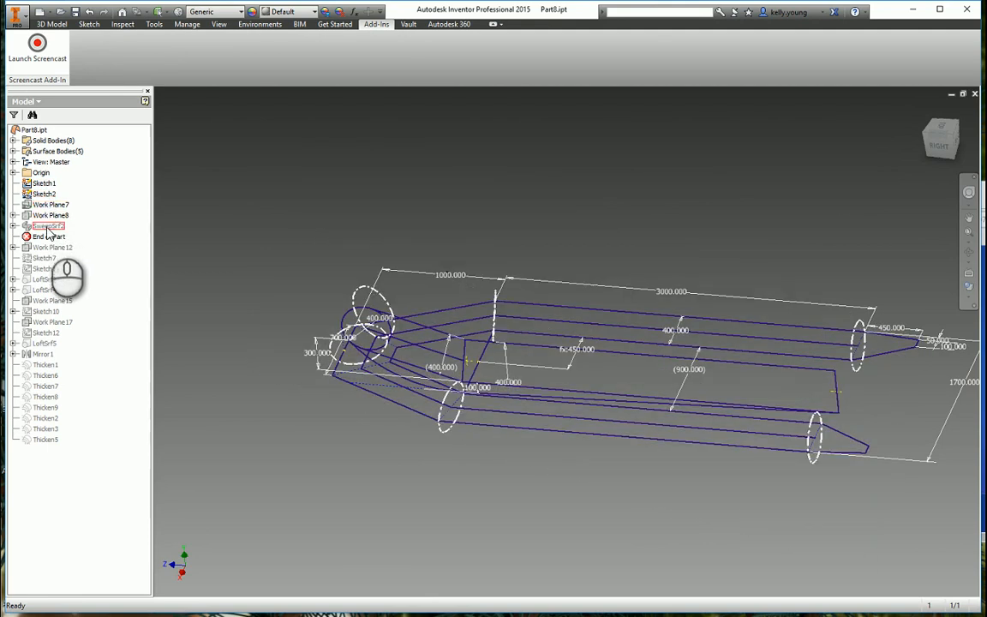
{"action": "left_click", "coordinate": [20, 226]}
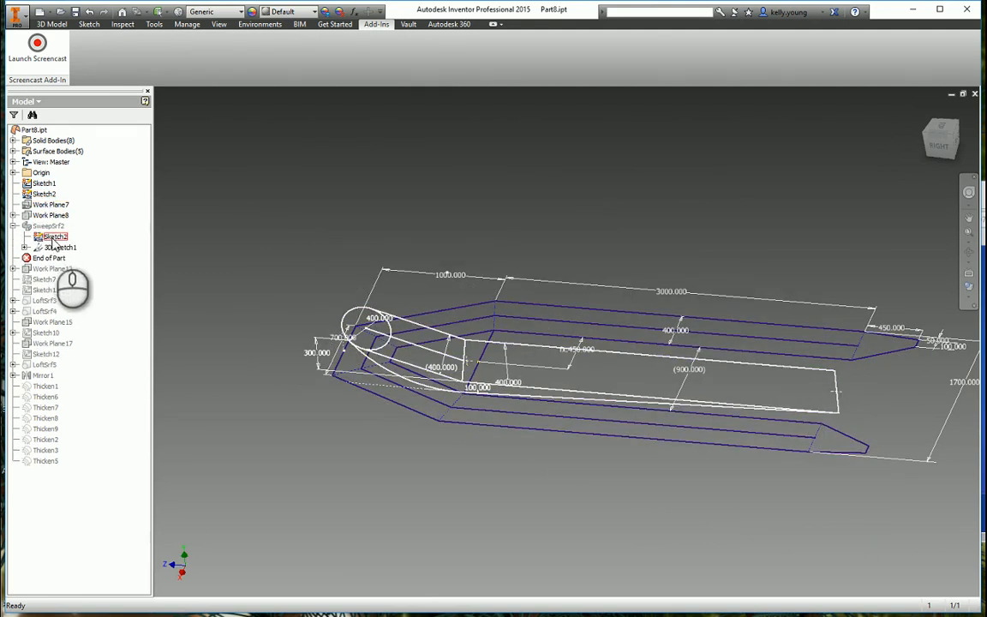
{"action": "right_click", "coordinate": [58, 247]}
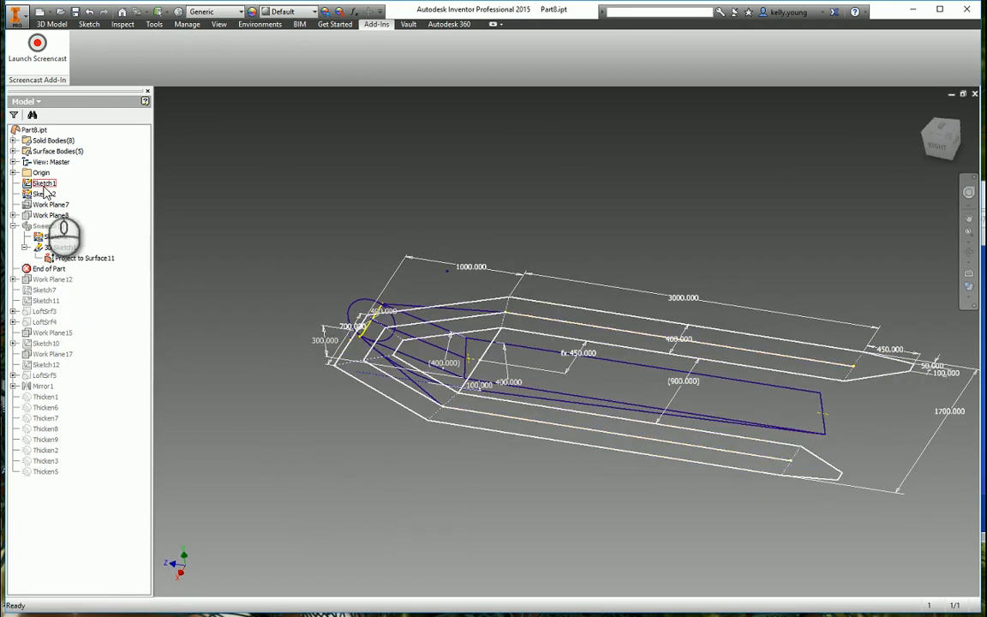
{"action": "right_click", "coordinate": [43, 183]}
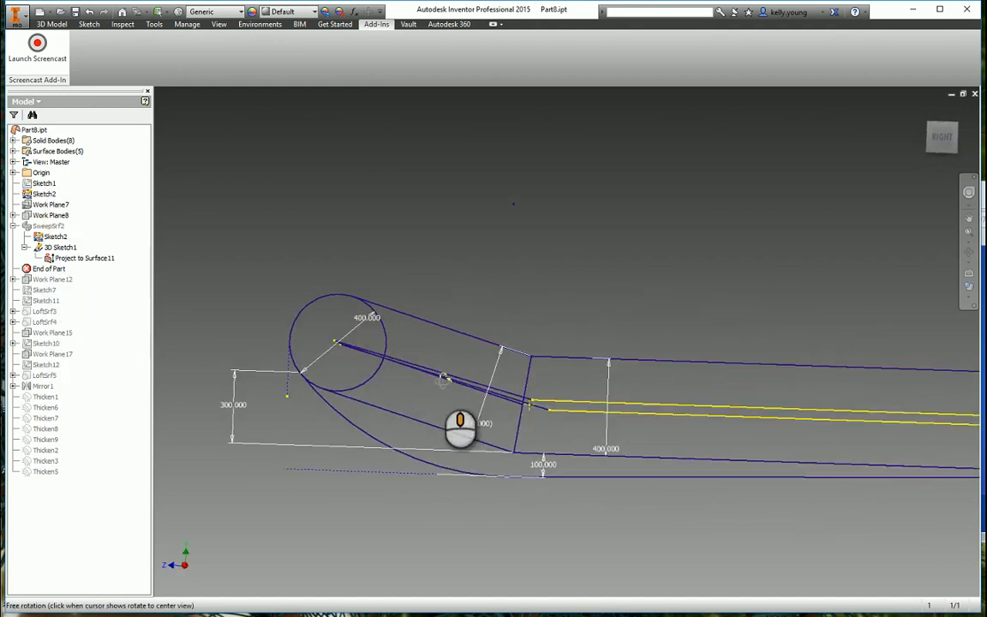
{"action": "left_click_drag", "start_coordinate": [460, 426], "coordinate": [414, 429]}
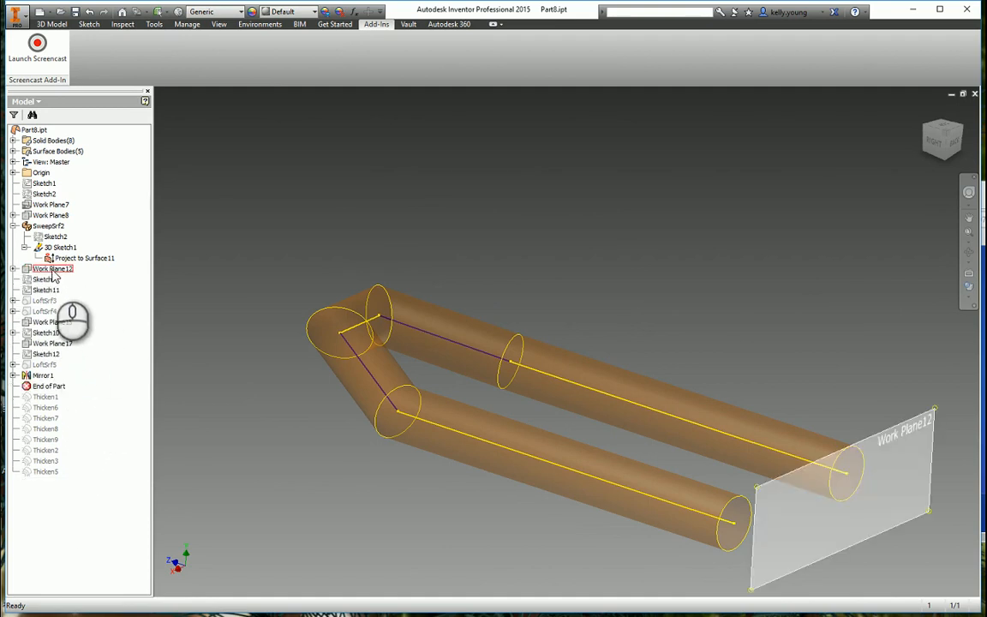
- Highlight Sketch11 and the lower straight tube section, orbiting to look along the tubes
{"action": "left_click", "coordinate": [44, 290]}
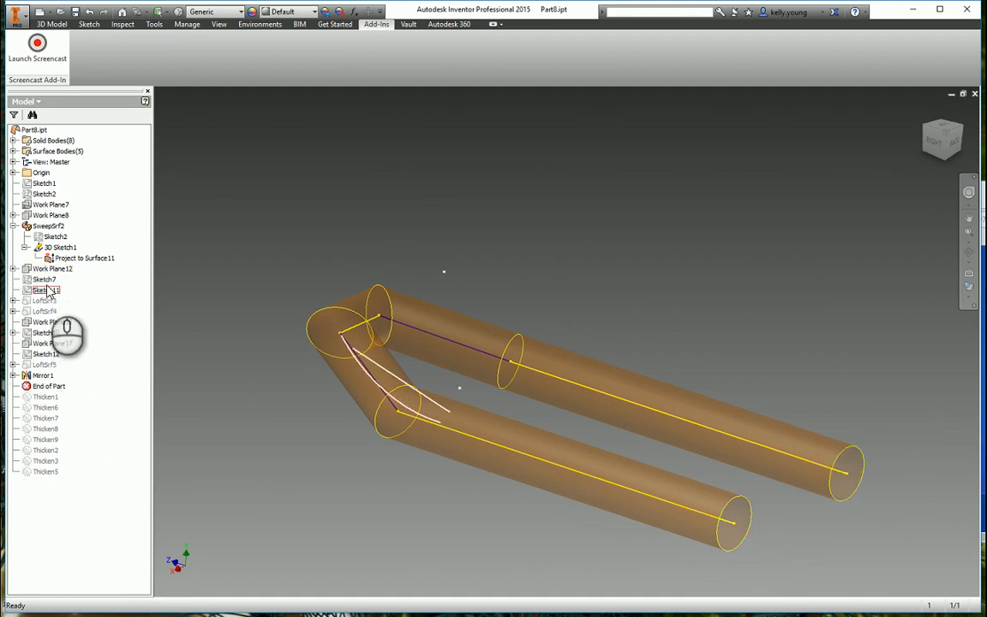
{"action": "left_click", "coordinate": [45, 279]}
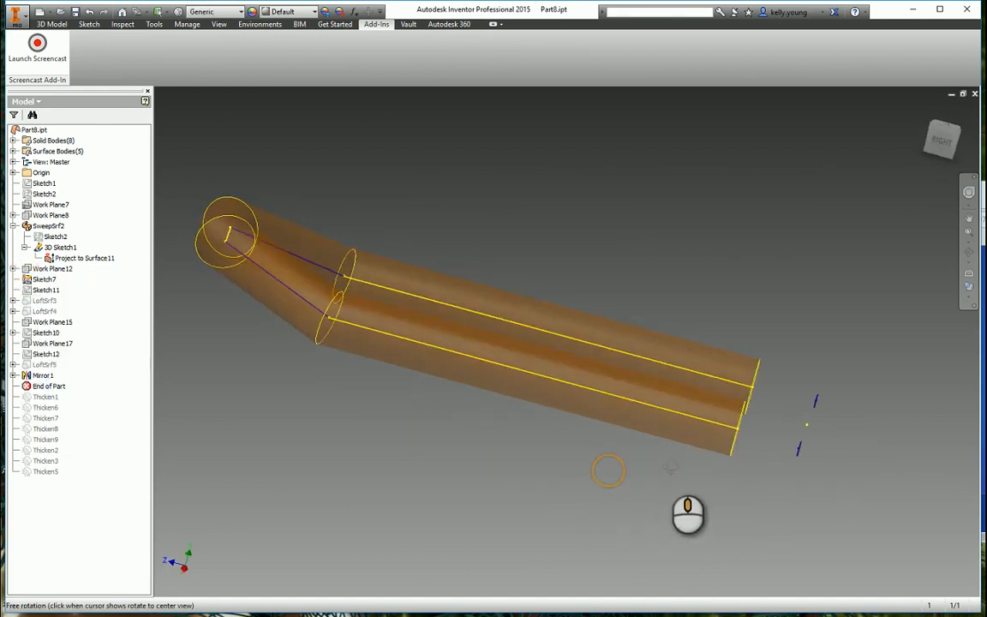
{"action": "left_click_drag", "start_coordinate": [690, 514], "coordinate": [724, 466]}
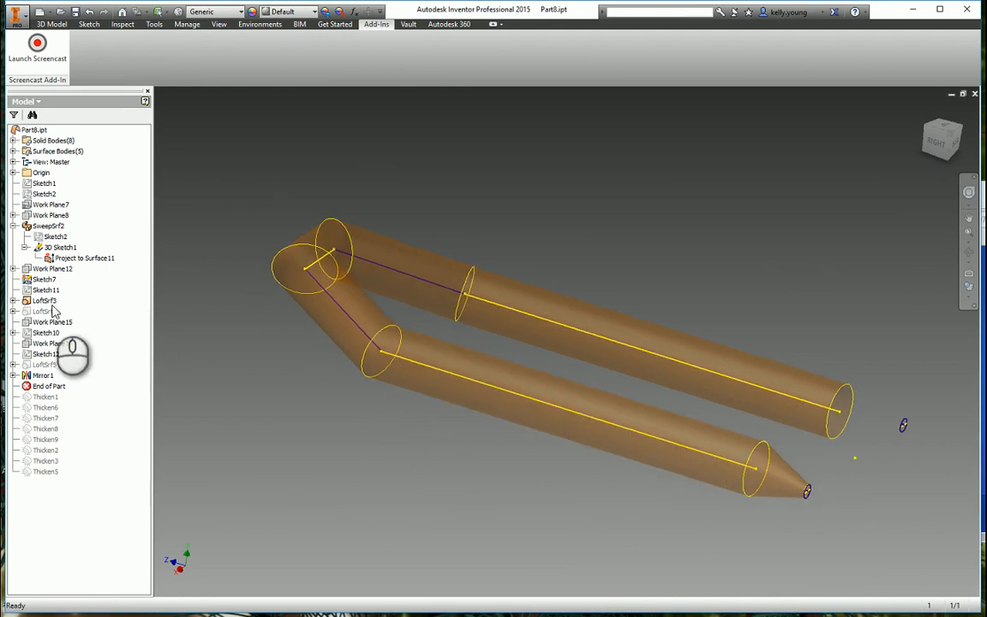
{"action": "left_click", "coordinate": [46, 354]}
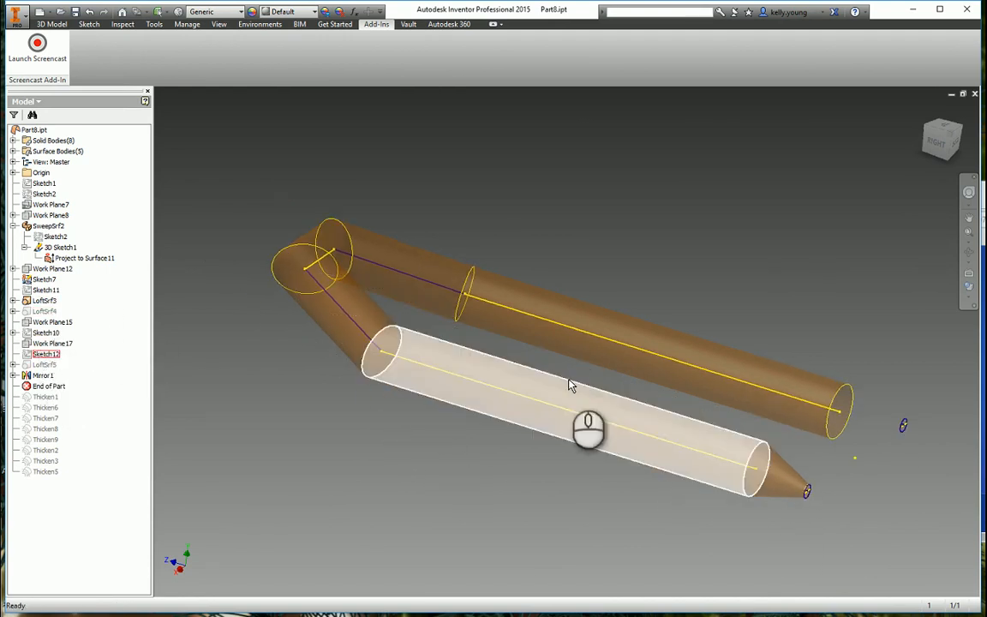
- Move the End of Part marker past all the Thicken features
{"action": "left_click", "coordinate": [48, 386]}
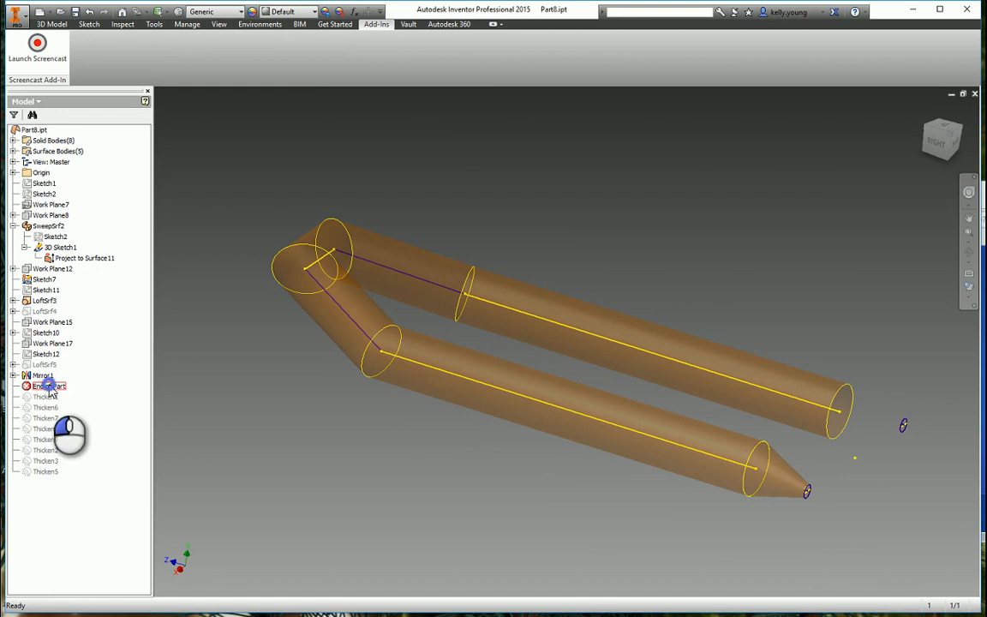
{"action": "left_click", "coordinate": [47, 386]}
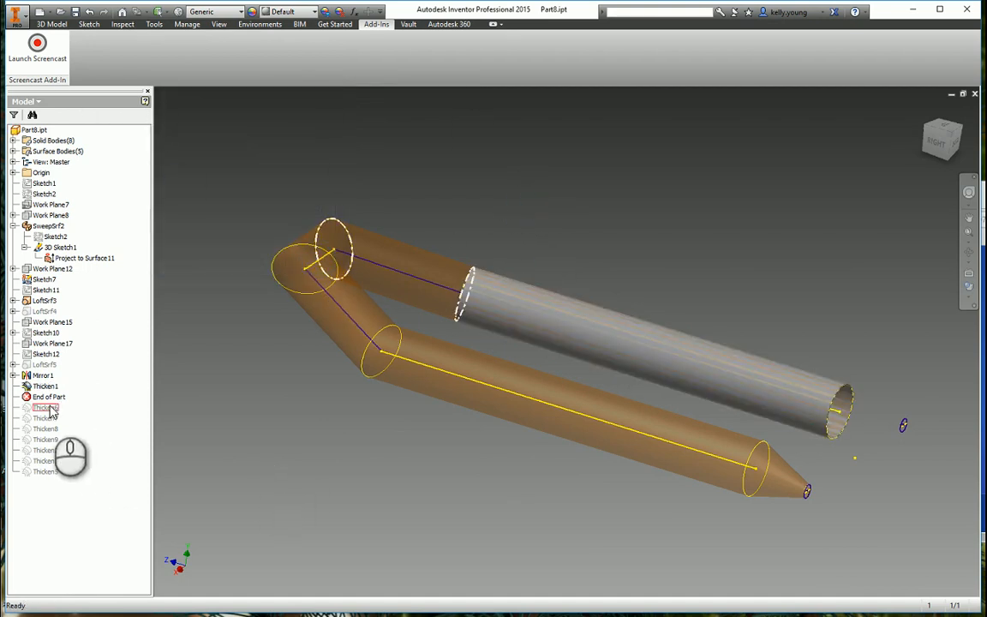
{"action": "left_click", "coordinate": [48, 396]}
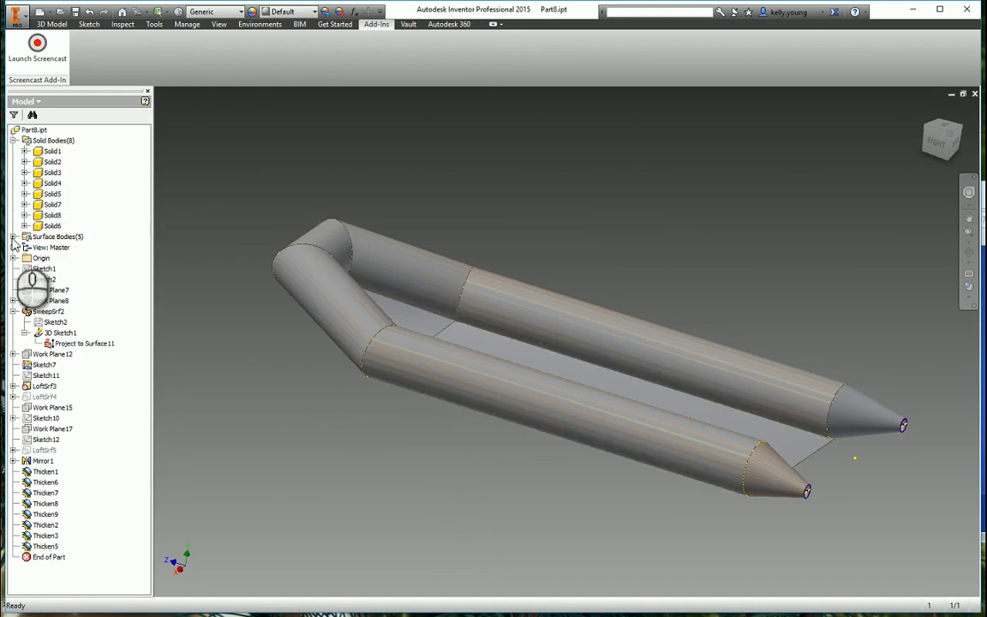
- Hide the flat floor body, leaving only the two tapered pontoon tubes visible
{"action": "right_click", "coordinate": [47, 248]}
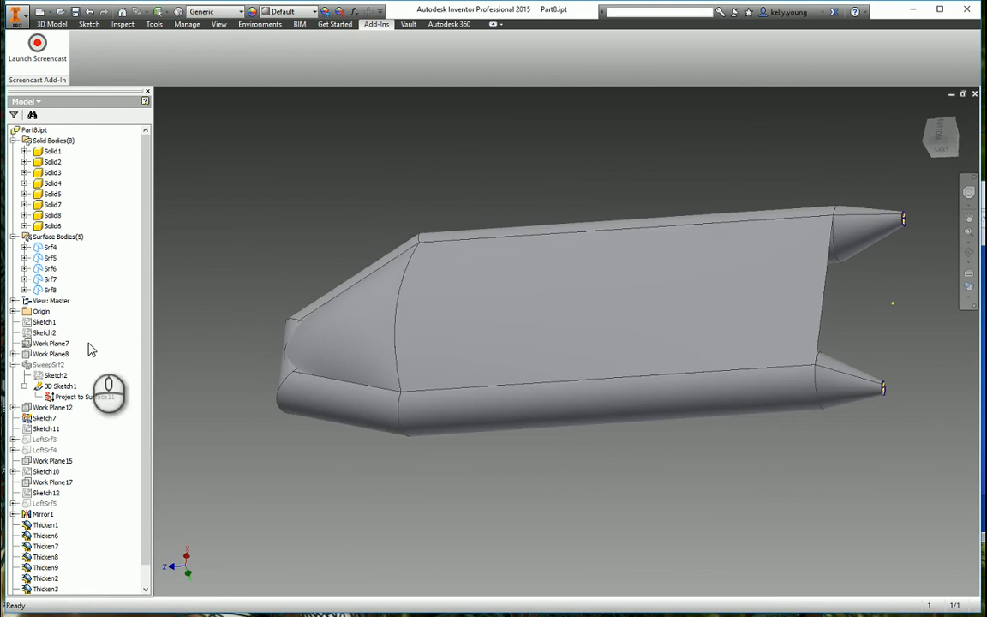
{"action": "scroll", "scroll_direction": "down", "scroll_amount": 3}
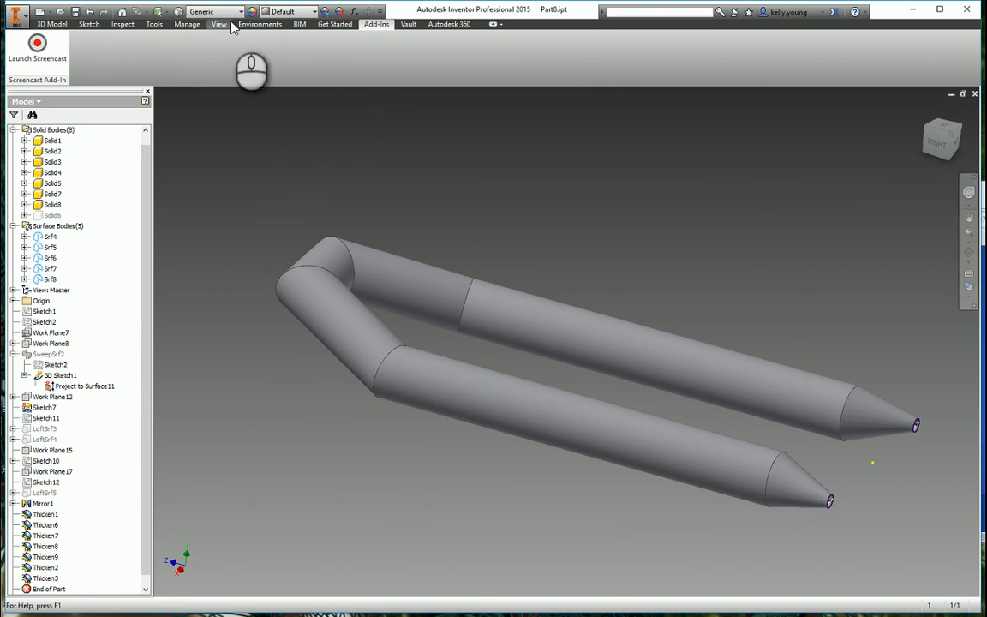
- Make Components from the seven tube solid bodies into new assembly Part8.iam
{"action": "left_click", "coordinate": [535, 51]}
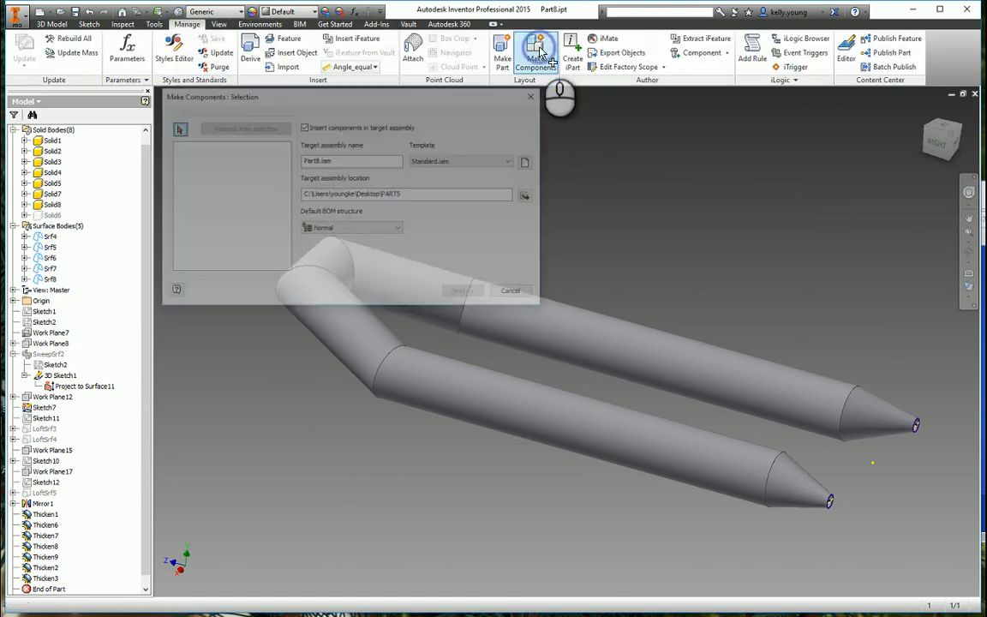
{"action": "left_click", "coordinate": [51, 140]}
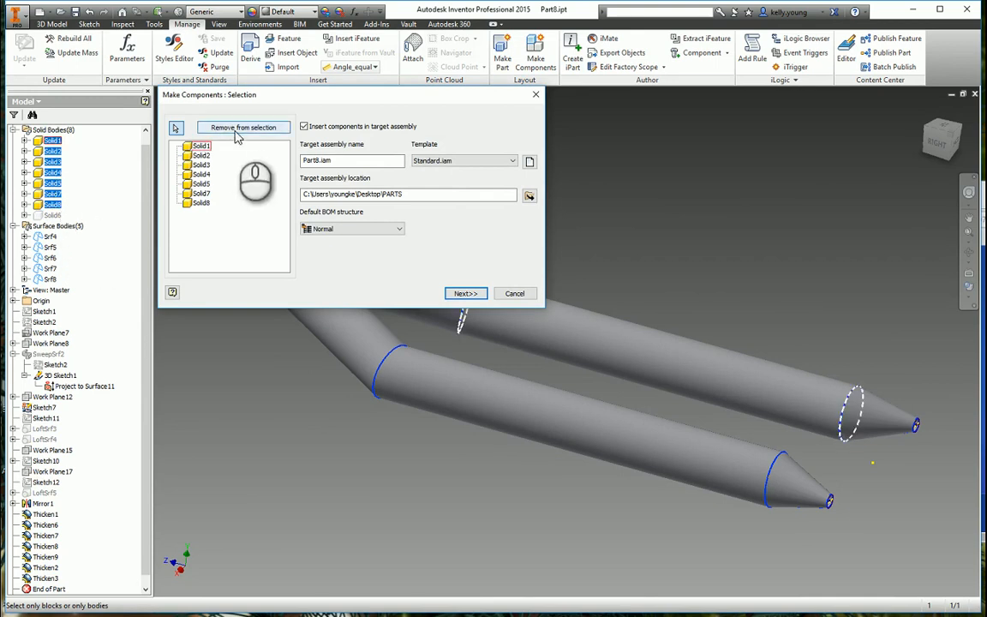
{"action": "left_click", "coordinate": [465, 293]}
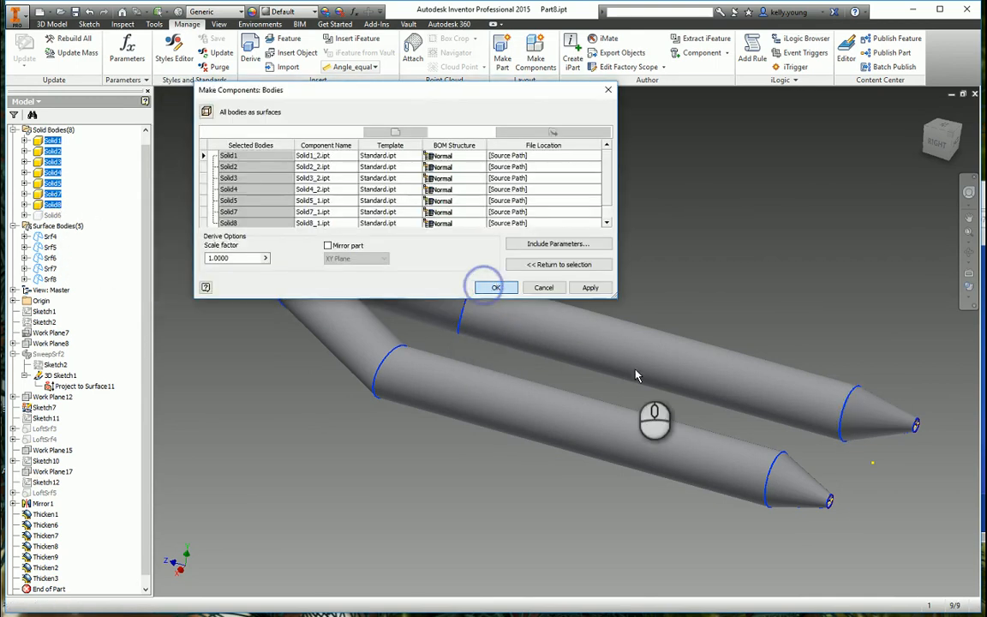
{"action": "left_click", "coordinate": [497, 287]}
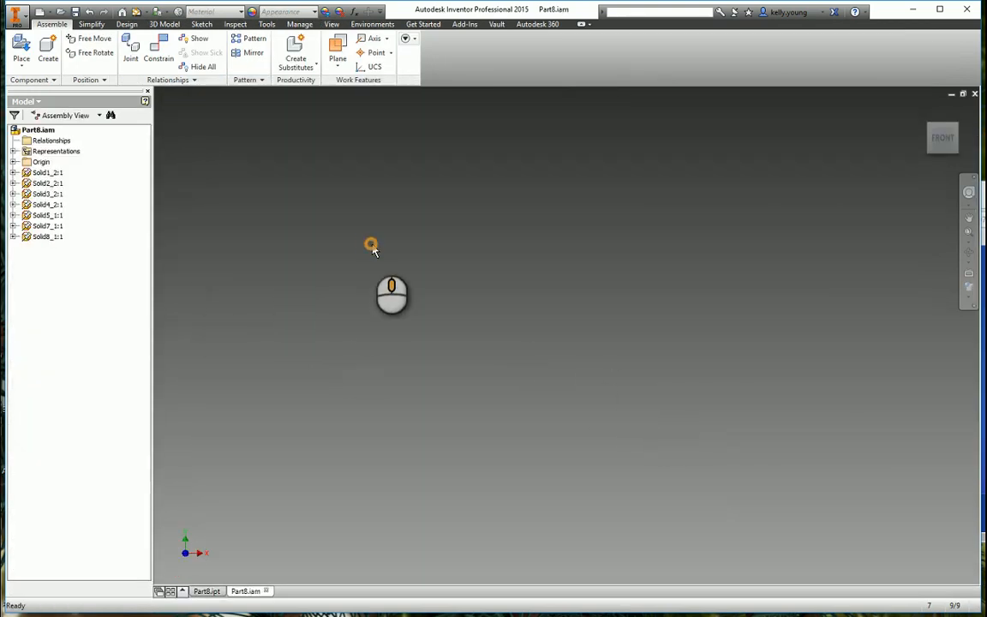
{"action": "left_click_drag", "start_coordinate": [371, 246], "coordinate": [419, 431]}
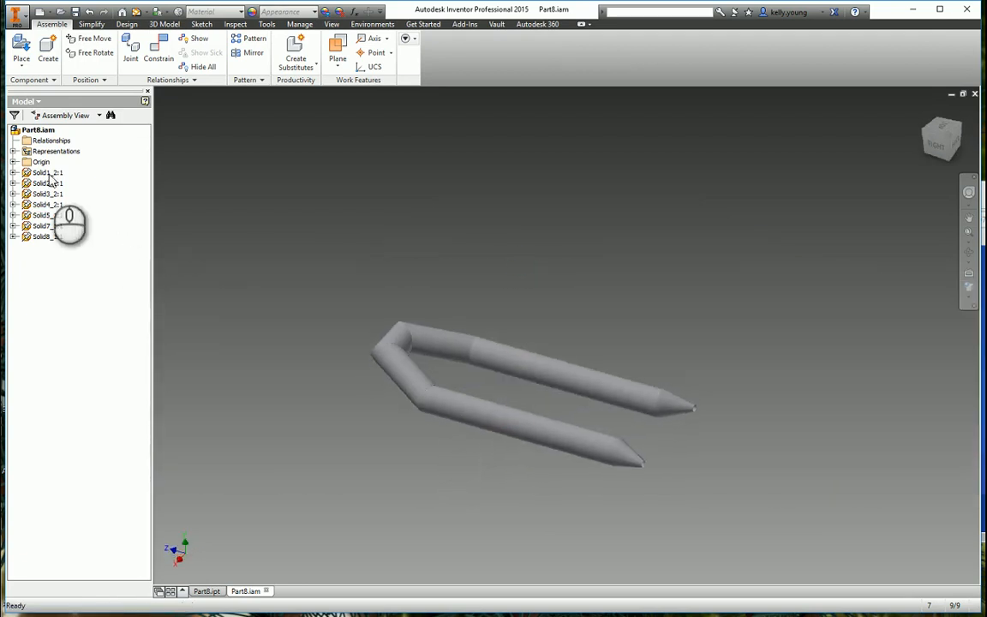
{"action": "left_click", "coordinate": [43, 236]}
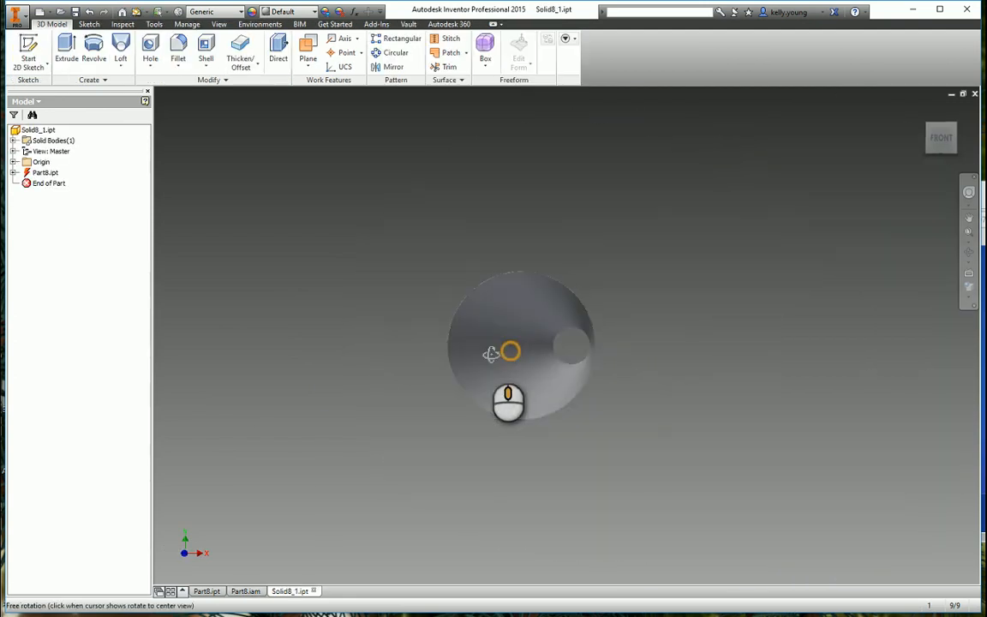
- Orbit the cone tip part and expand Part8.ipt and its Origin folder
{"action": "left_click_drag", "start_coordinate": [492, 354], "coordinate": [580, 400]}
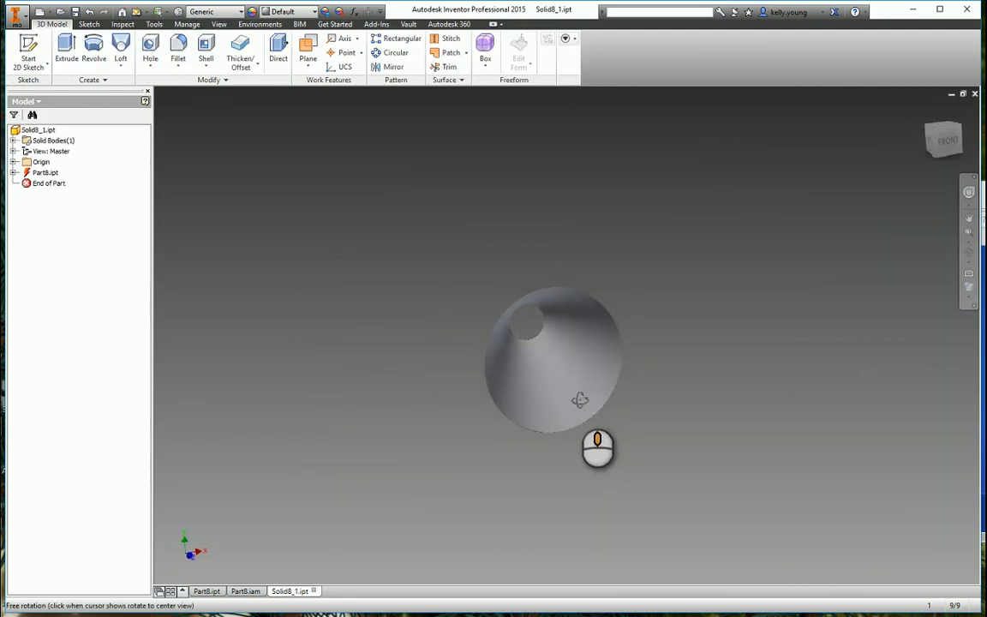
{"action": "left_click_drag", "start_coordinate": [580, 400], "coordinate": [395, 467]}
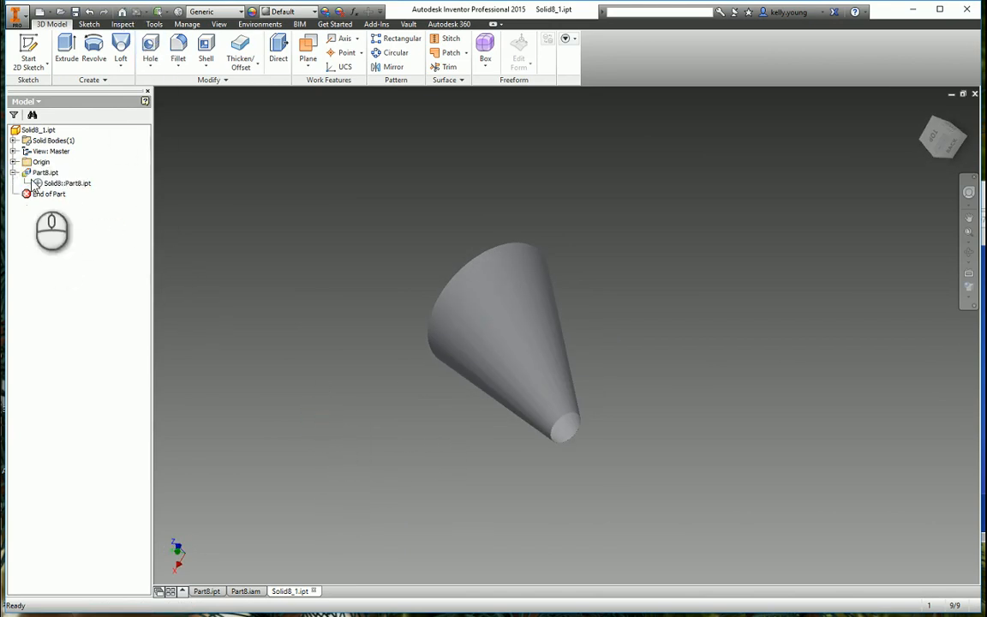
{"action": "left_click", "coordinate": [16, 161]}
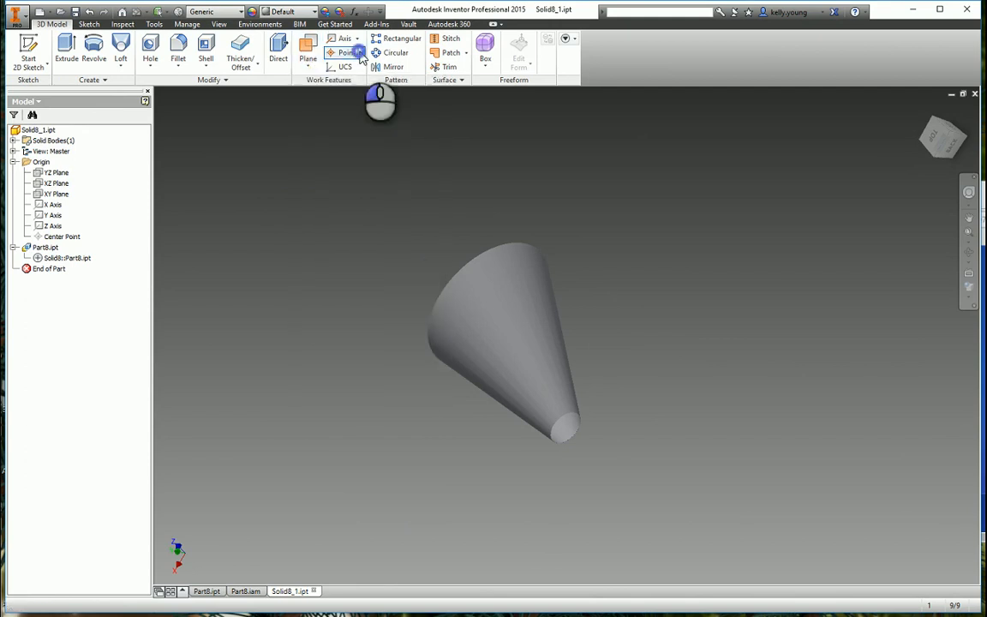
- Place Center Point of Loop work points on the cone ends and delete Work Point1
{"action": "left_click", "coordinate": [347, 52]}
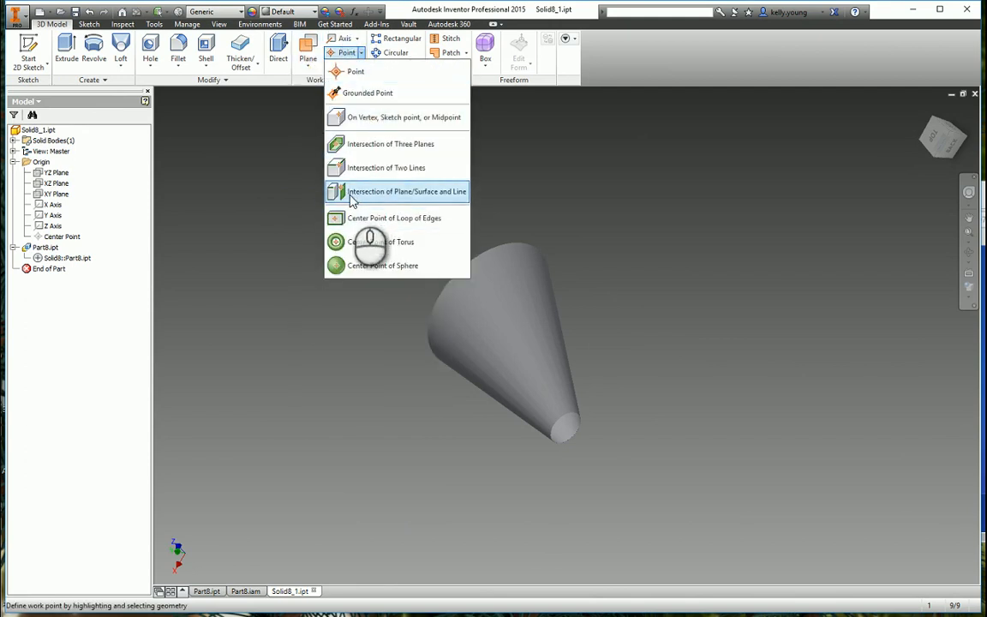
{"action": "left_click", "coordinate": [395, 217]}
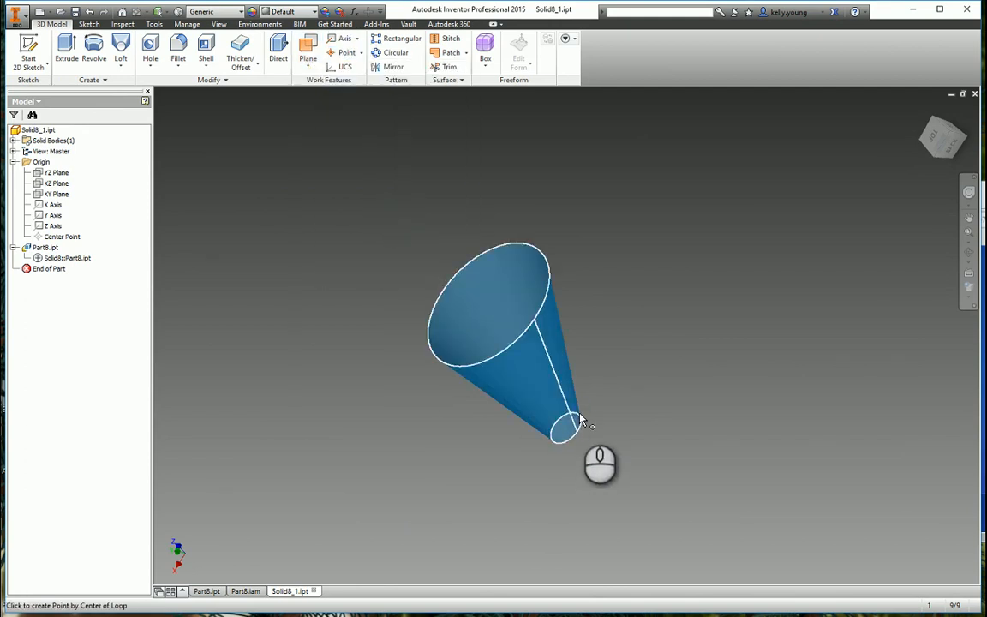
{"action": "left_click", "coordinate": [564, 429]}
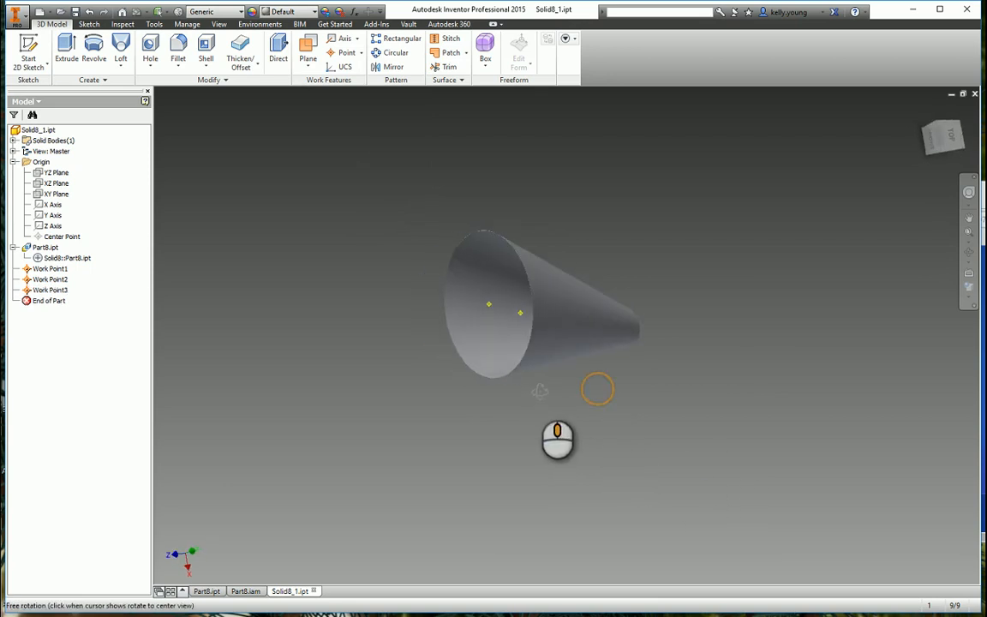
{"action": "left_click", "coordinate": [49, 269]}
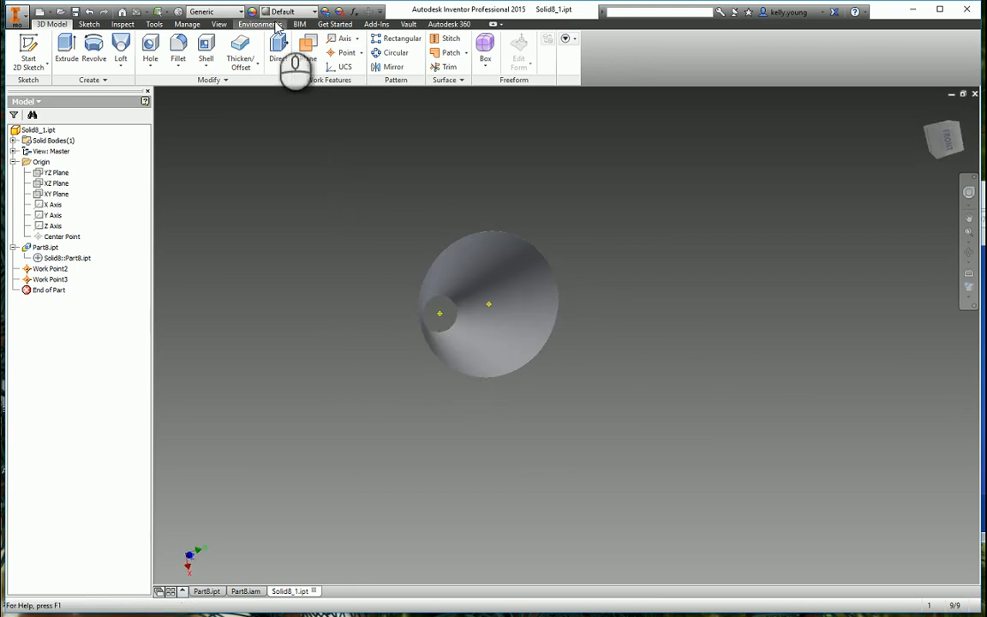
{"action": "left_click", "coordinate": [307, 59]}
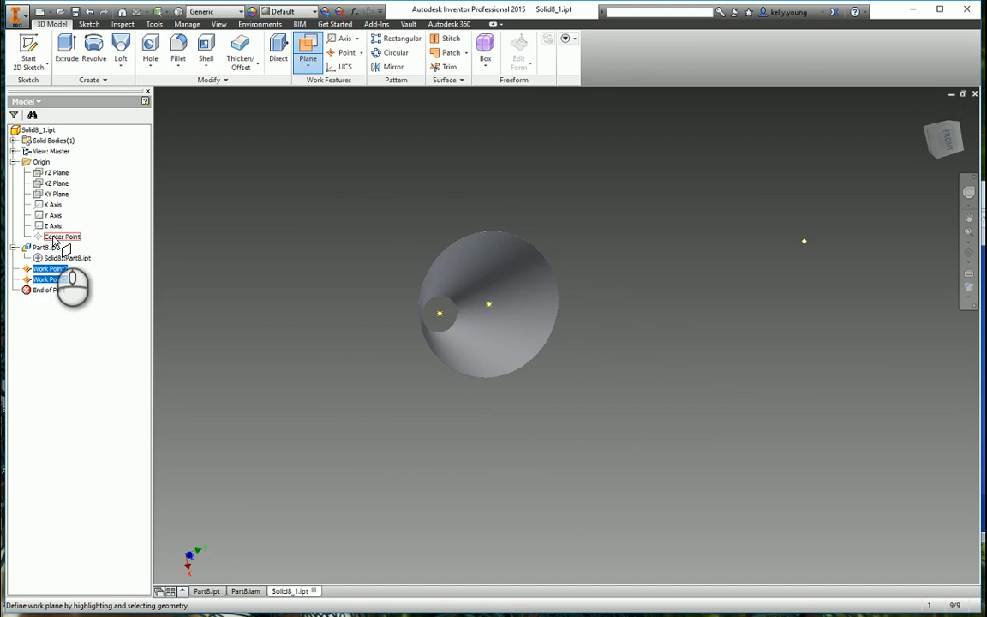
- Add a work plane through the cone's end centres with a finished projected cut-edges sketch
{"action": "left_click_drag", "start_coordinate": [489, 305], "coordinate": [420, 446]}
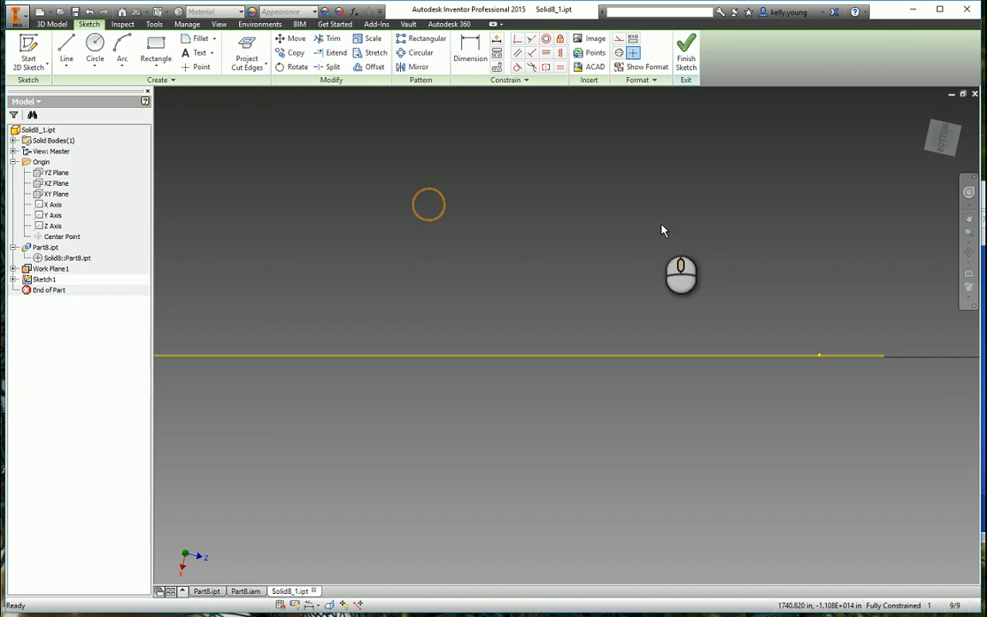
{"action": "left_click", "coordinate": [686, 48]}
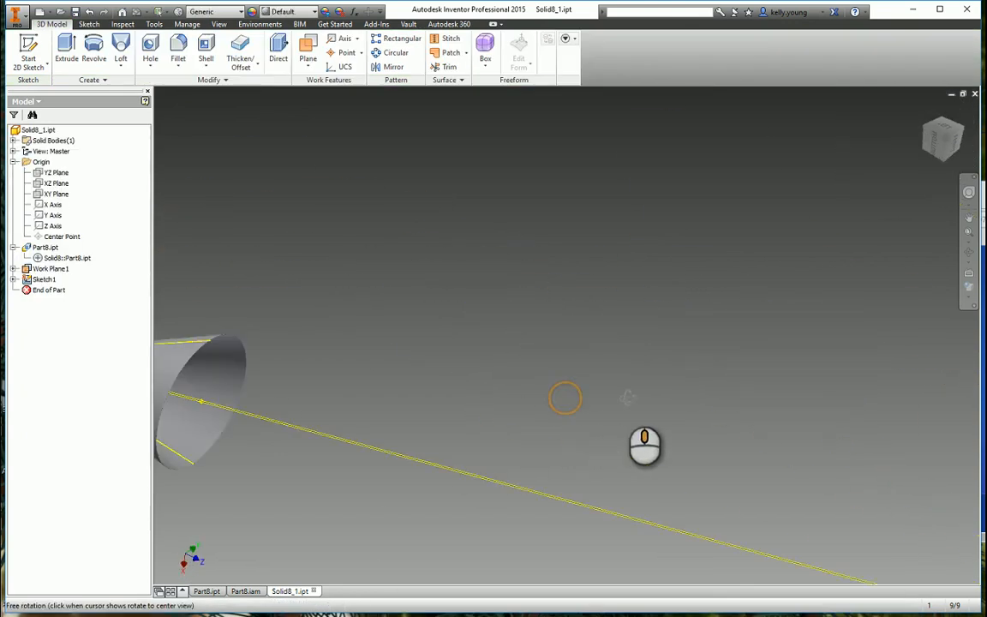
{"action": "right_click", "coordinate": [381, 373]}
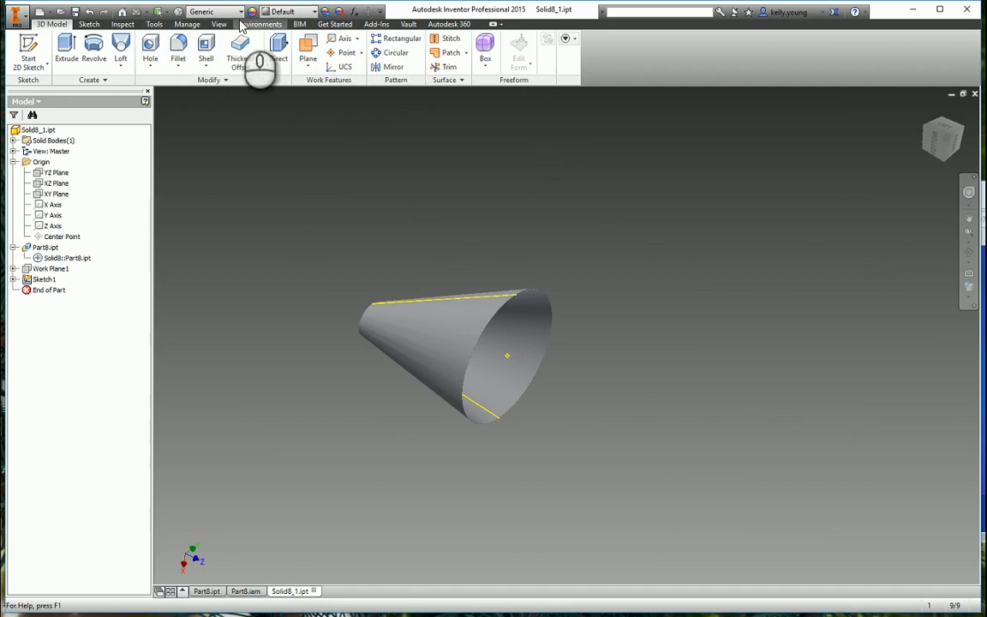
- Convert the cone part to sheet metal, accepting the thickness warning
{"action": "left_click", "coordinate": [259, 24]}
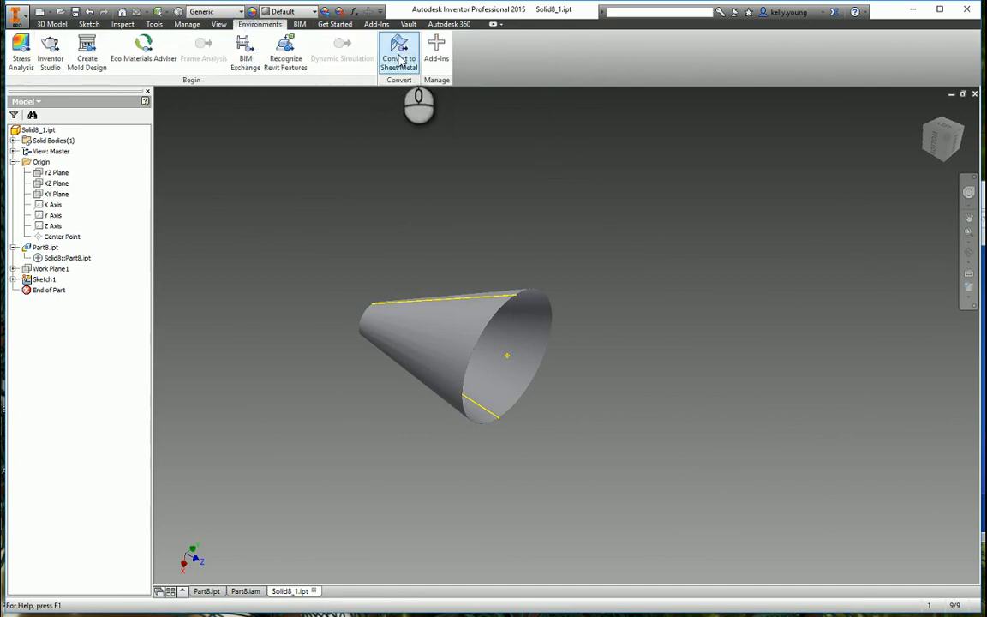
{"action": "left_click", "coordinate": [398, 52]}
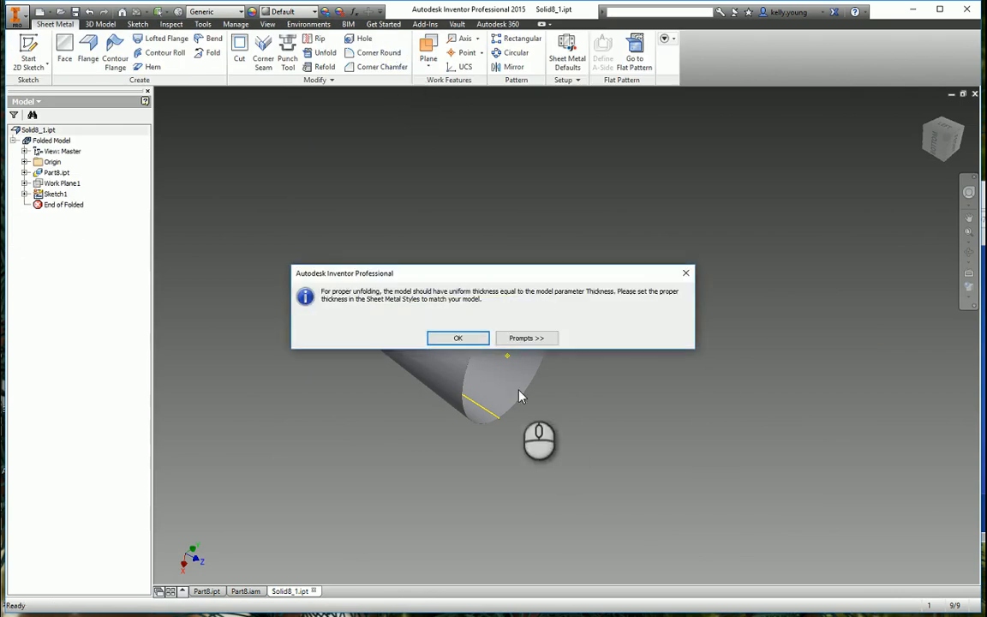
{"action": "left_click", "coordinate": [458, 336]}
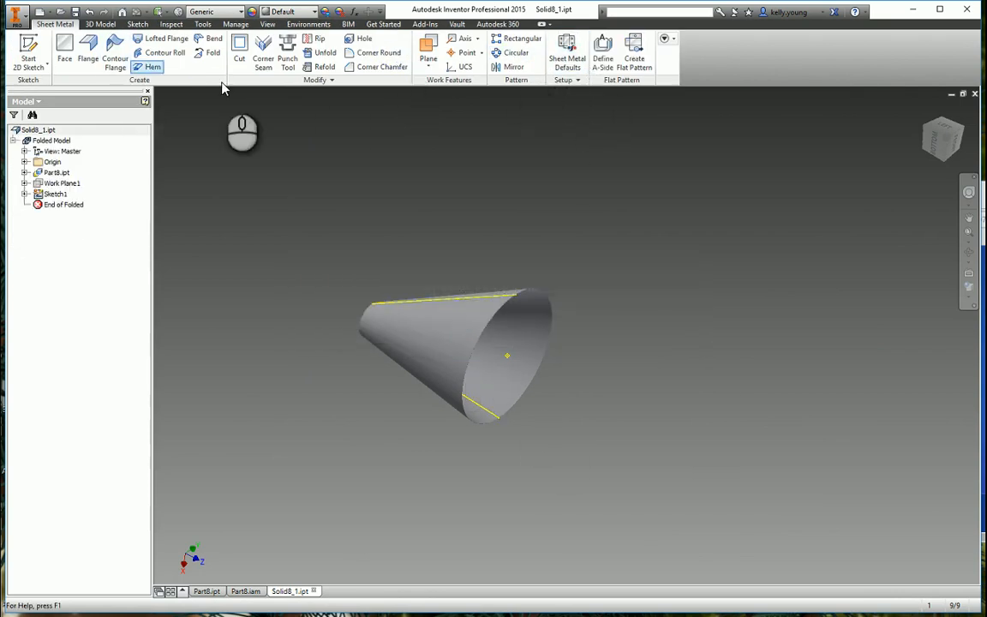
- Add a Point to Point Rip along the cone's projected side line
{"action": "left_click", "coordinate": [318, 39]}
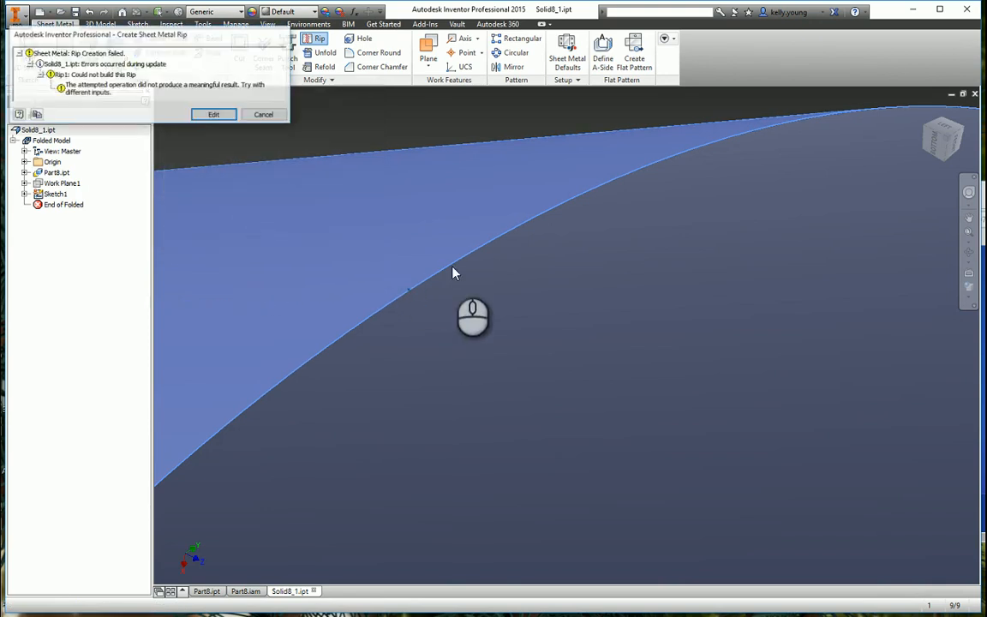
{"action": "left_click", "coordinate": [213, 114]}
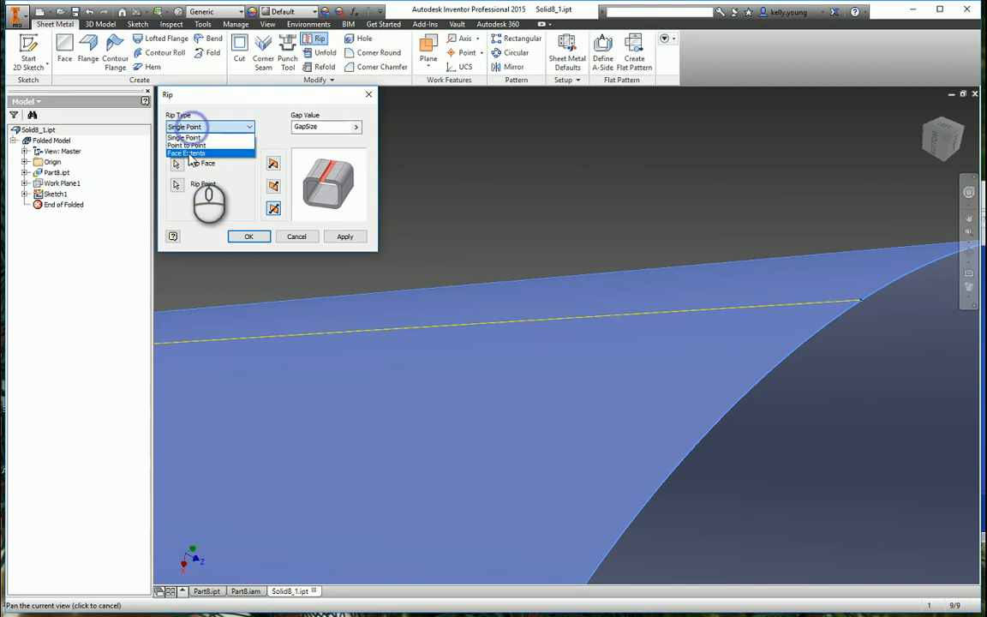
{"action": "left_click", "coordinate": [186, 145]}
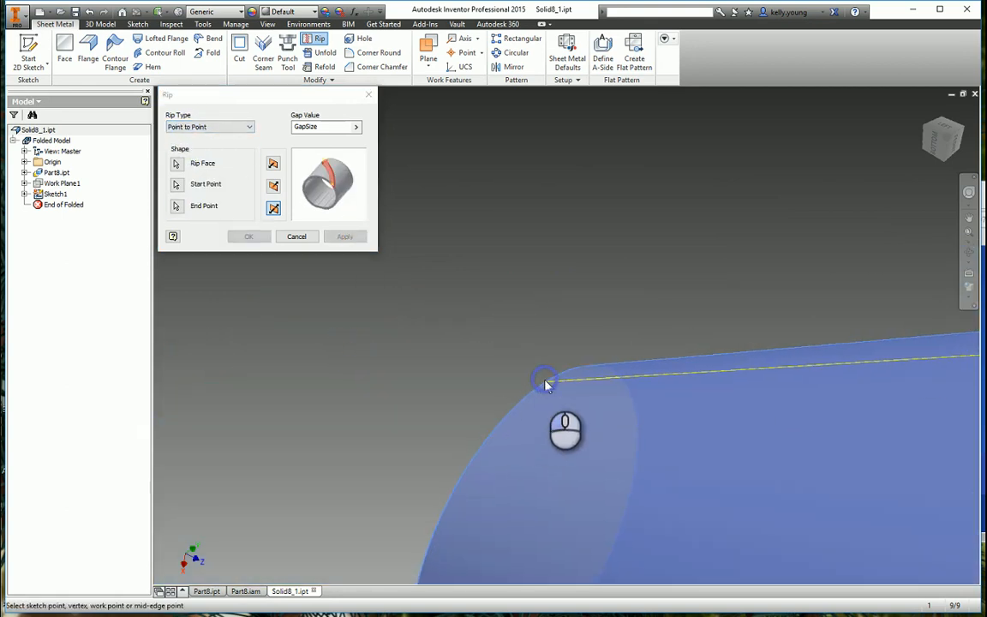
{"action": "left_click", "coordinate": [249, 236]}
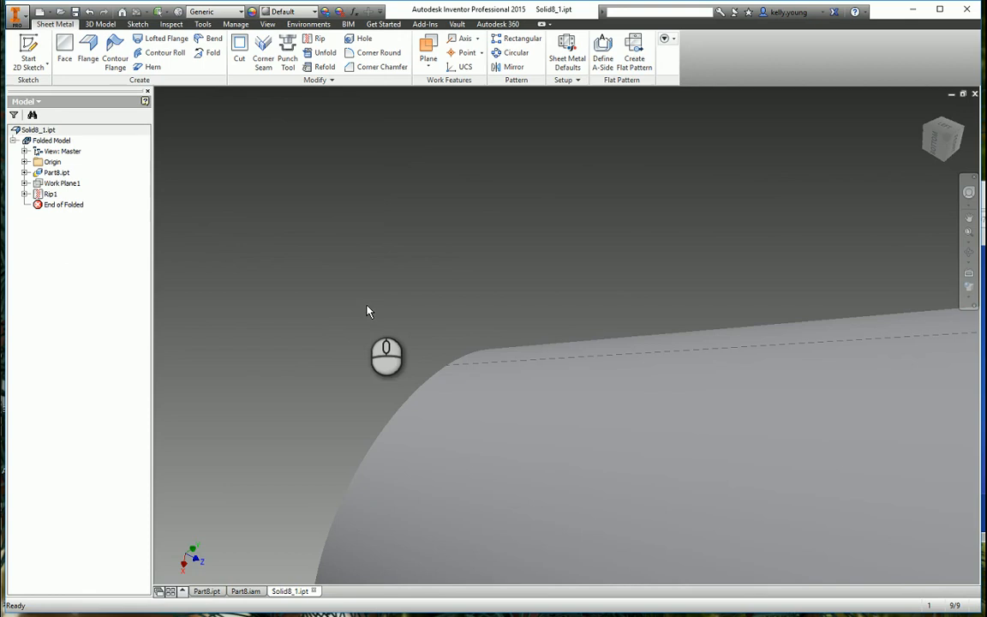
{"action": "left_click", "coordinate": [969, 192]}
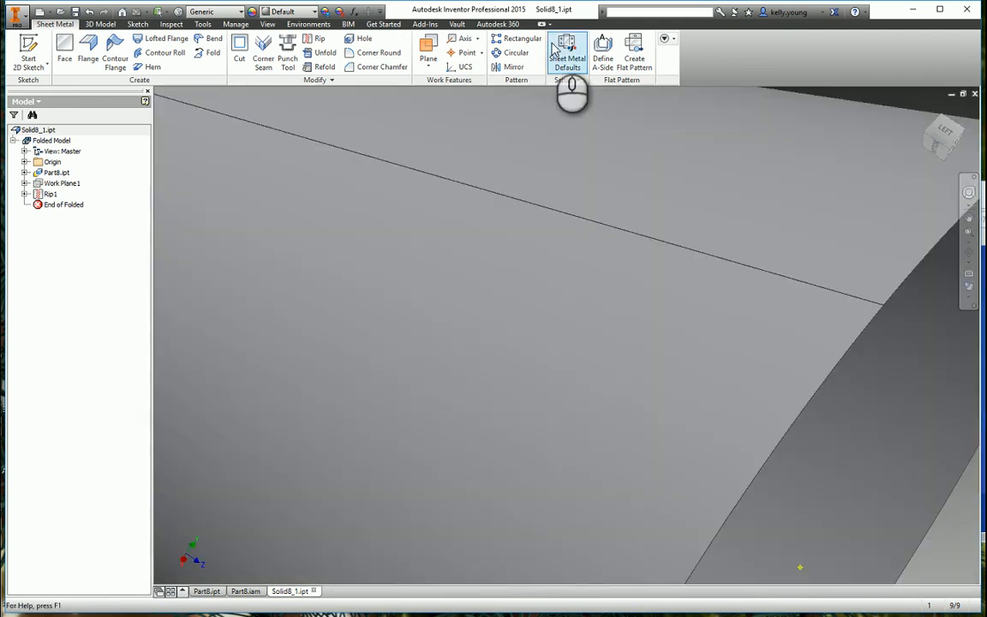
- Create the cone's flat pattern, inspect it, and return to the Part8.iam assembly
{"action": "left_click", "coordinate": [634, 52]}
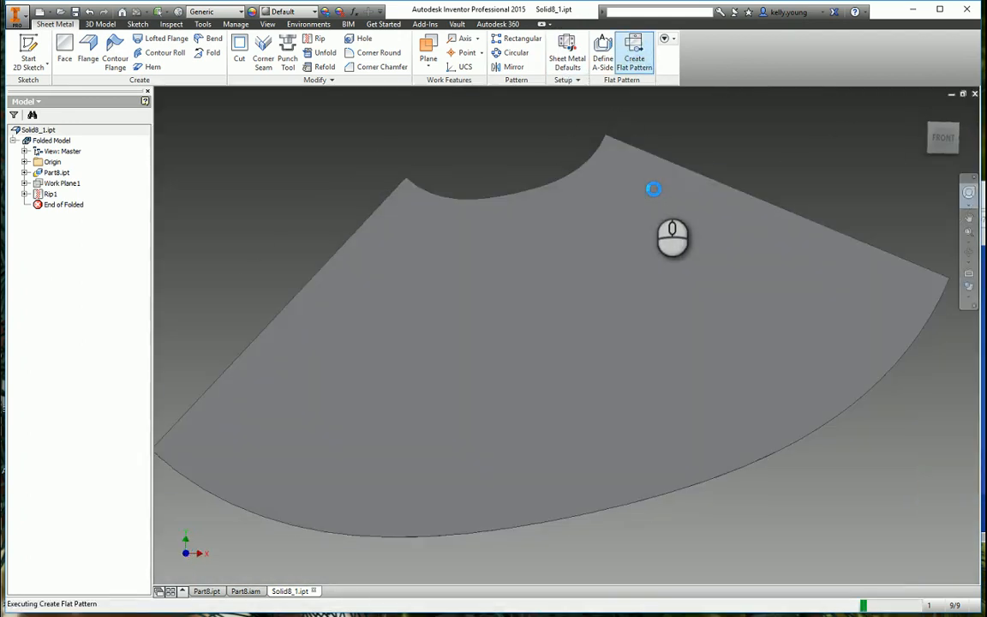
{"action": "left_click", "coordinate": [634, 50]}
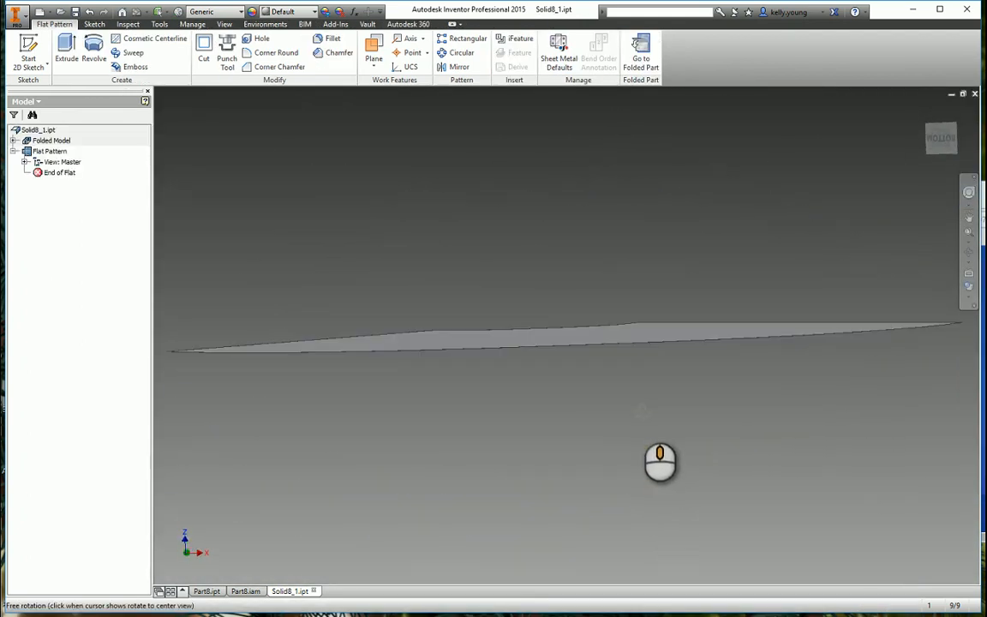
{"action": "left_click_drag", "start_coordinate": [660, 462], "coordinate": [767, 512]}
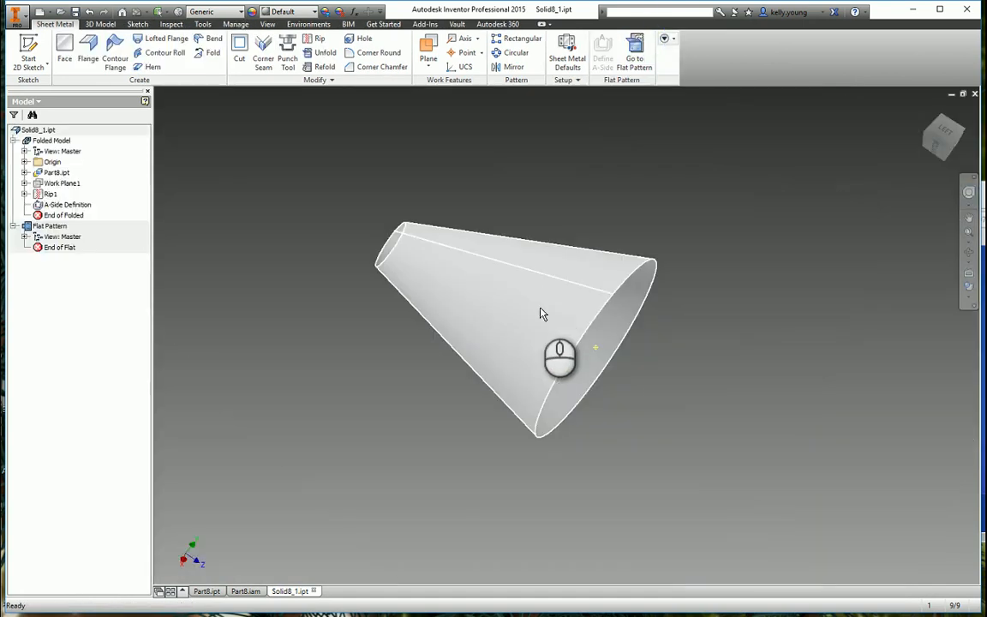
{"action": "left_click", "coordinate": [246, 590]}
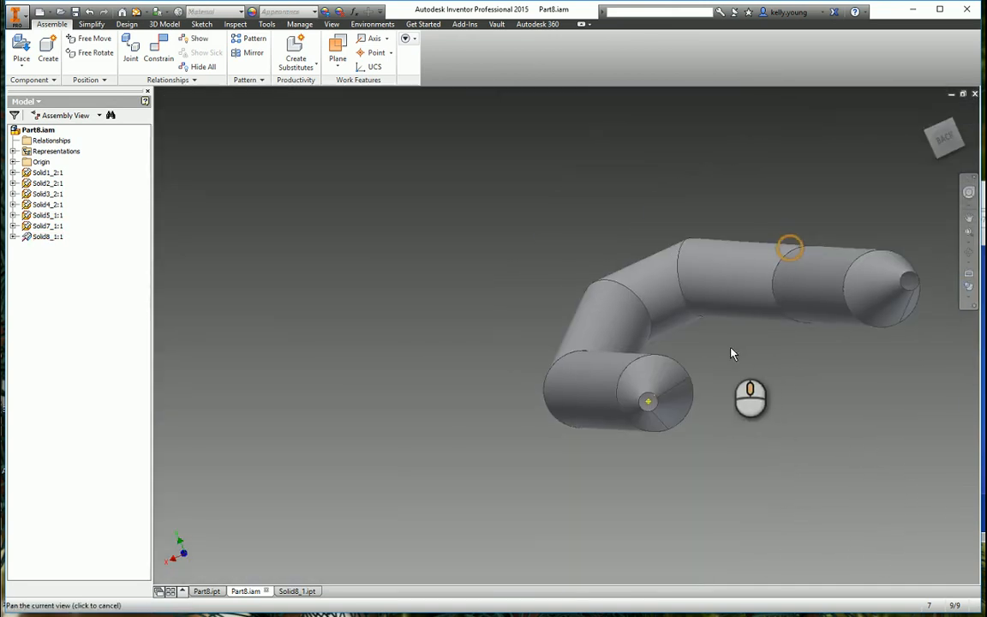
- Show the straight tube's origin and place a work point on its end circle
{"action": "right_click", "coordinate": [720, 253]}
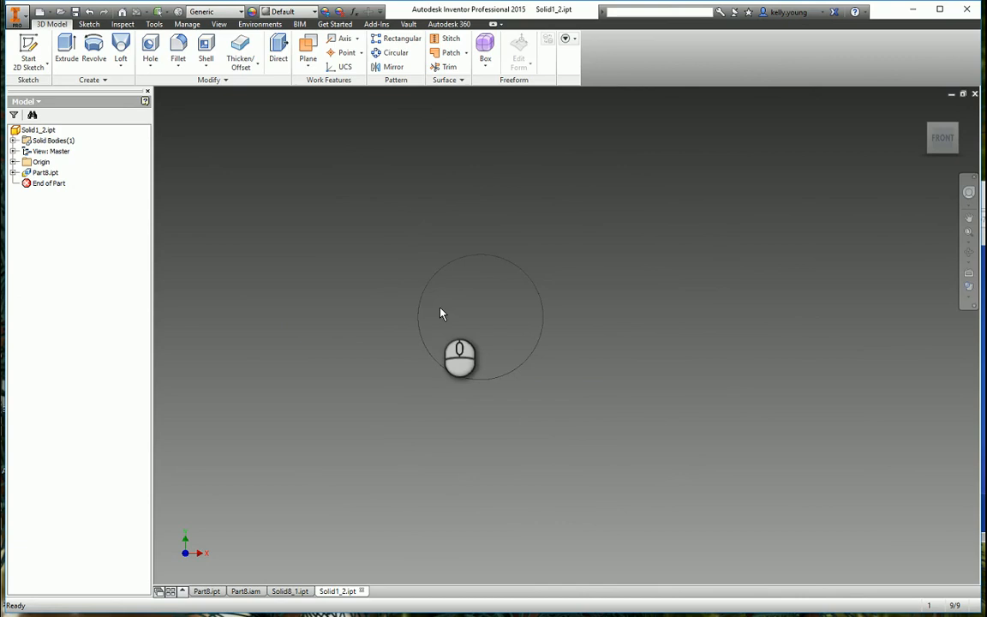
{"action": "left_click_drag", "start_coordinate": [442, 313], "coordinate": [581, 379]}
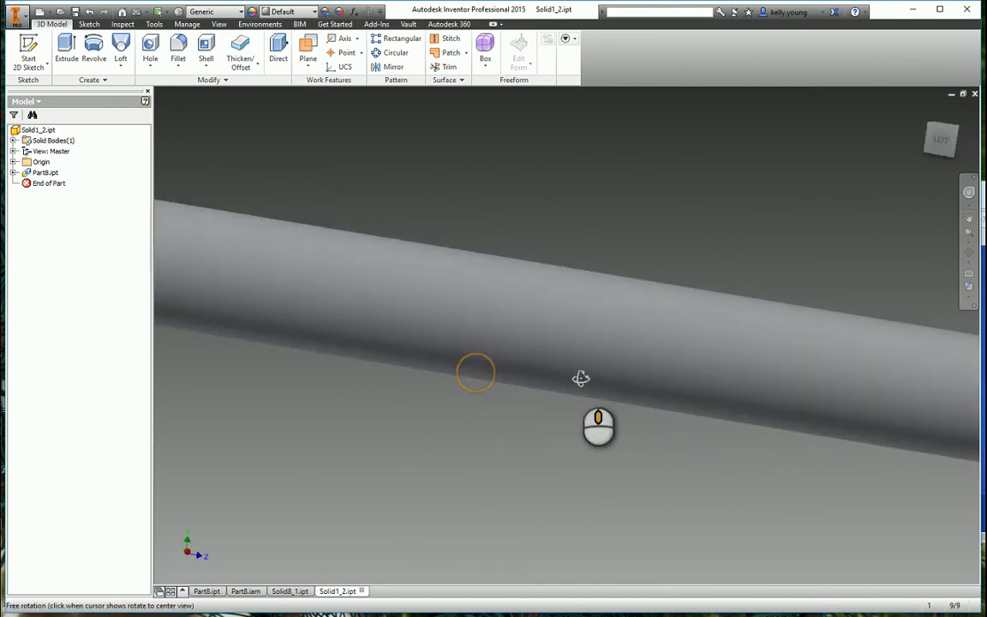
{"action": "left_click_drag", "start_coordinate": [581, 379], "coordinate": [351, 111]}
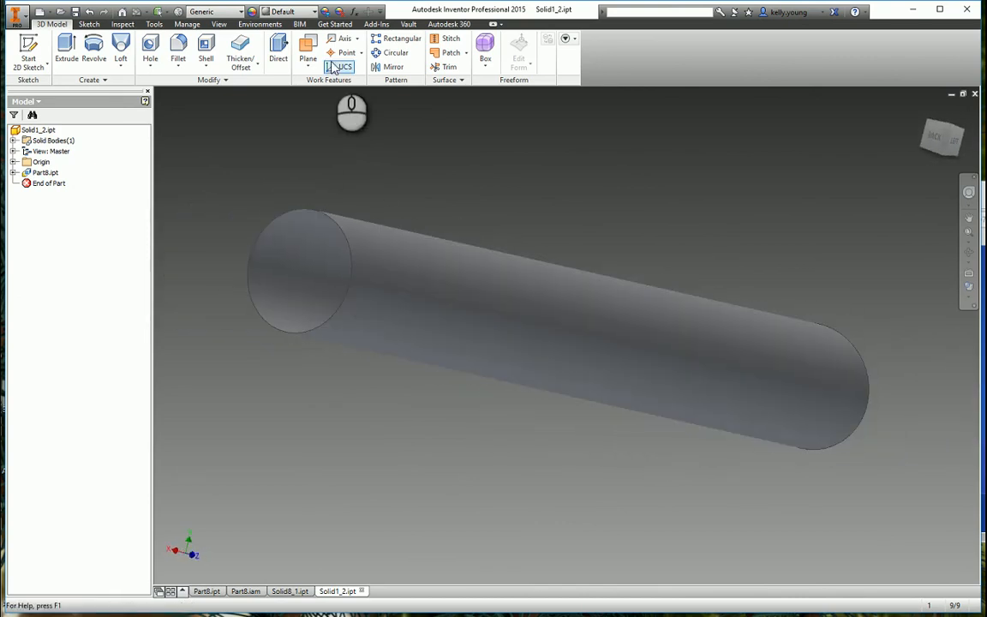
{"action": "left_click", "coordinate": [15, 161]}
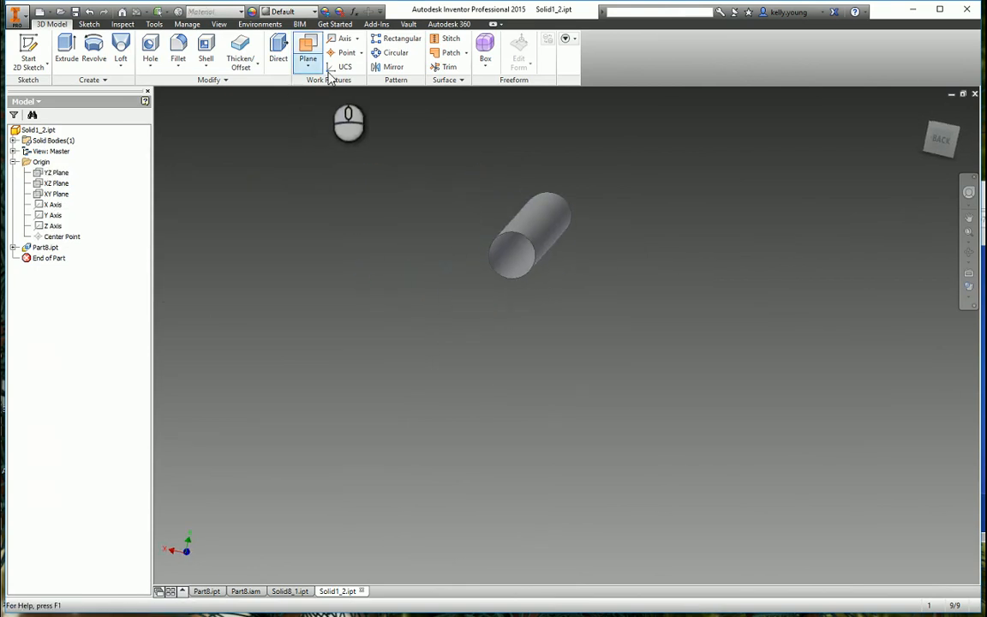
{"action": "left_click", "coordinate": [347, 52]}
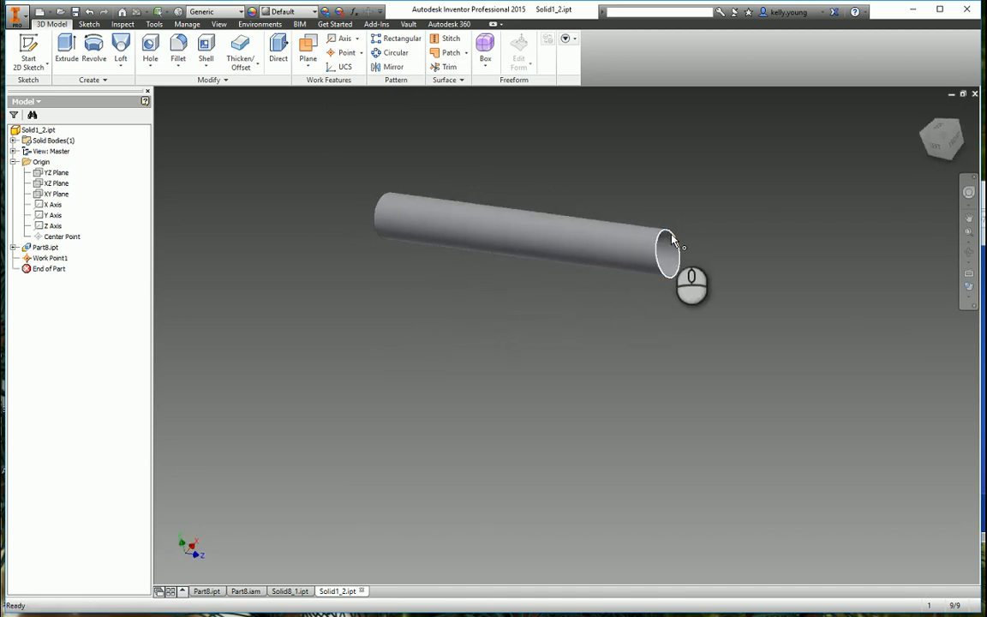
{"action": "left_click", "coordinate": [307, 44]}
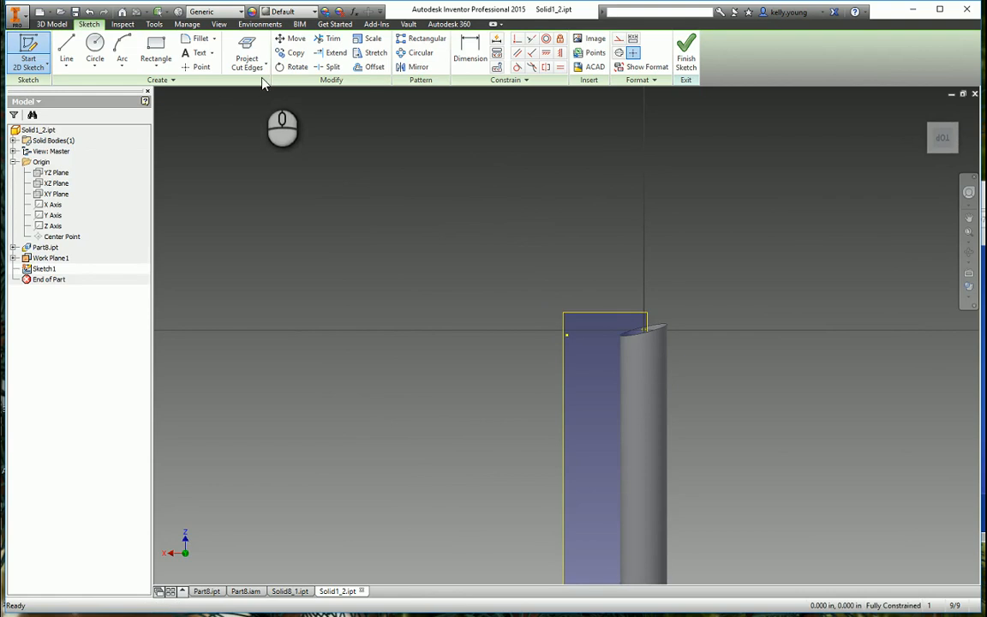
- Finish the projected-edge sketch, convert to sheet metal past the thickness warning, and rip along the line
{"action": "left_click", "coordinate": [685, 47]}
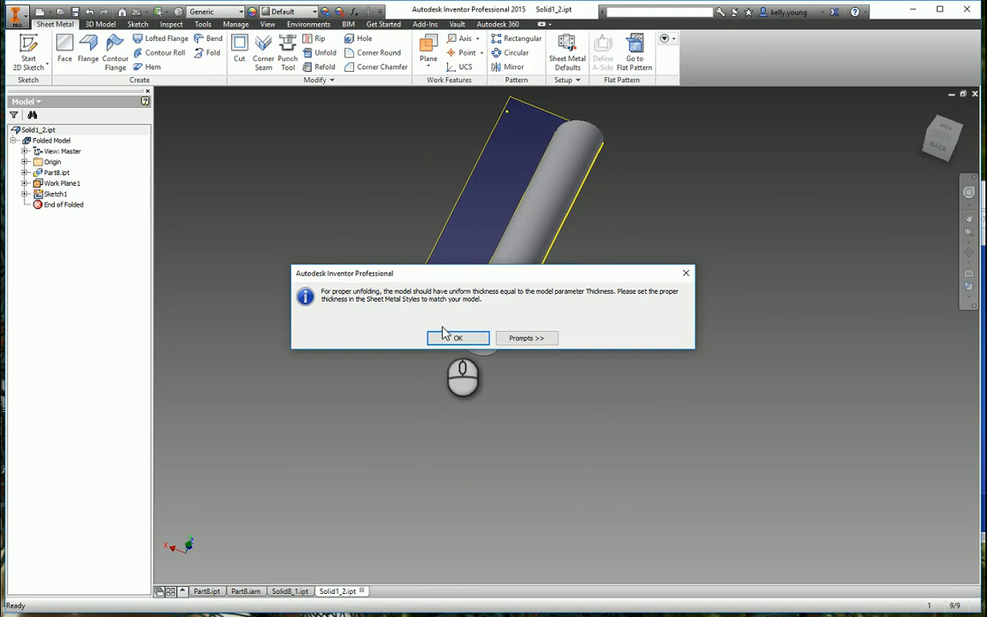
{"action": "left_click", "coordinate": [457, 337]}
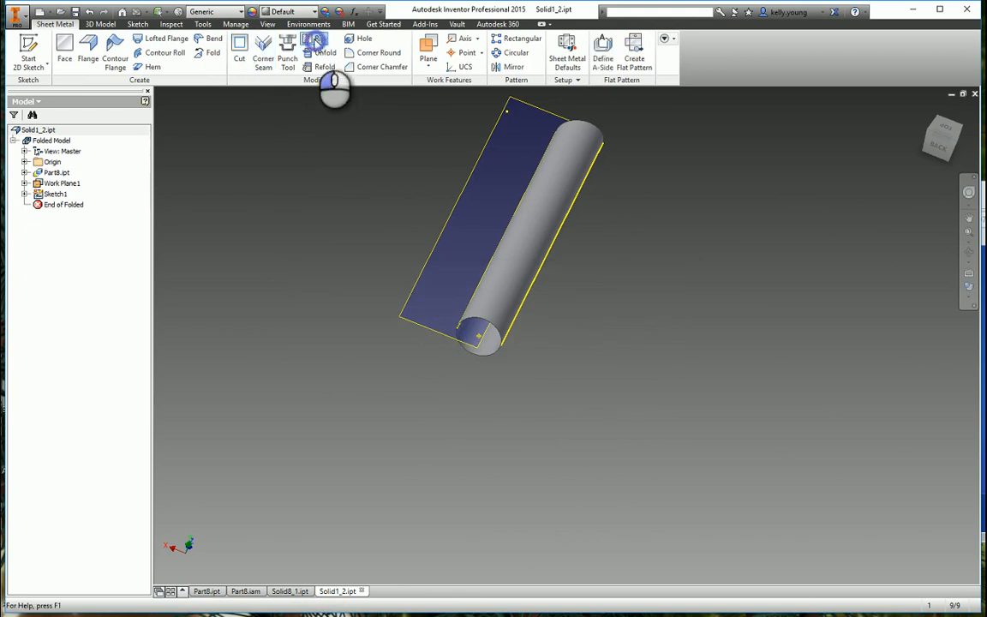
{"action": "left_click", "coordinate": [319, 40]}
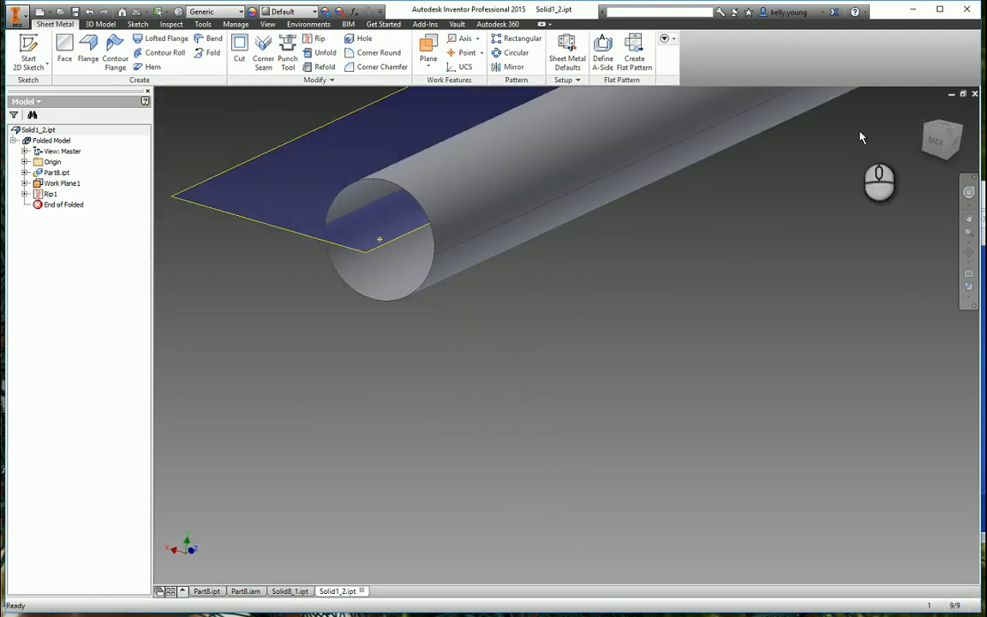
{"action": "left_click", "coordinate": [634, 49]}
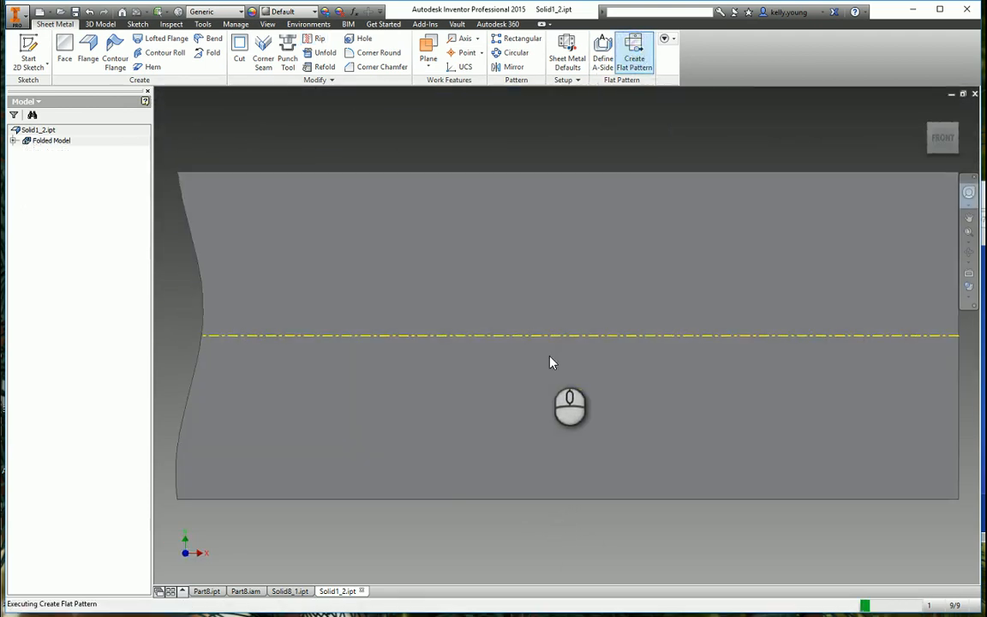
- Create the straight tube's flat pattern, return to the folded part, then switch to Part8.iam
{"action": "left_click", "coordinate": [635, 48]}
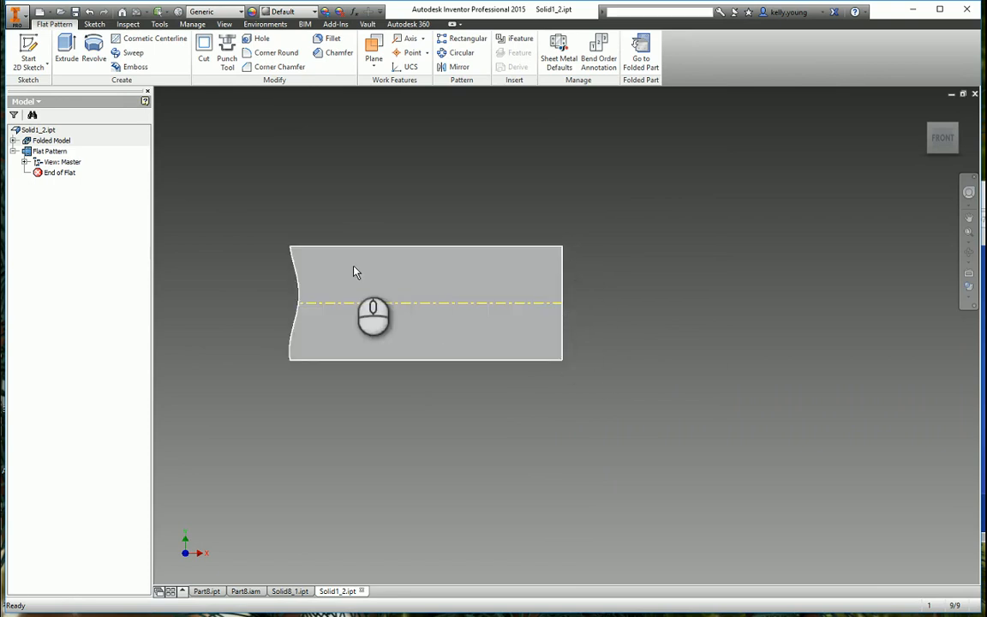
{"action": "left_click", "coordinate": [641, 49]}
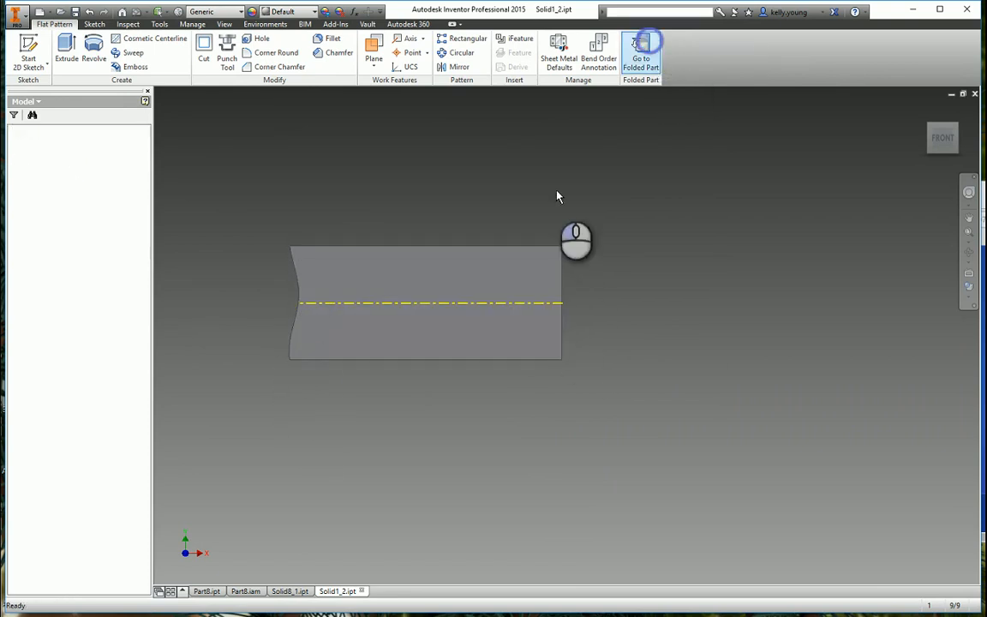
{"action": "left_click", "coordinate": [641, 50]}
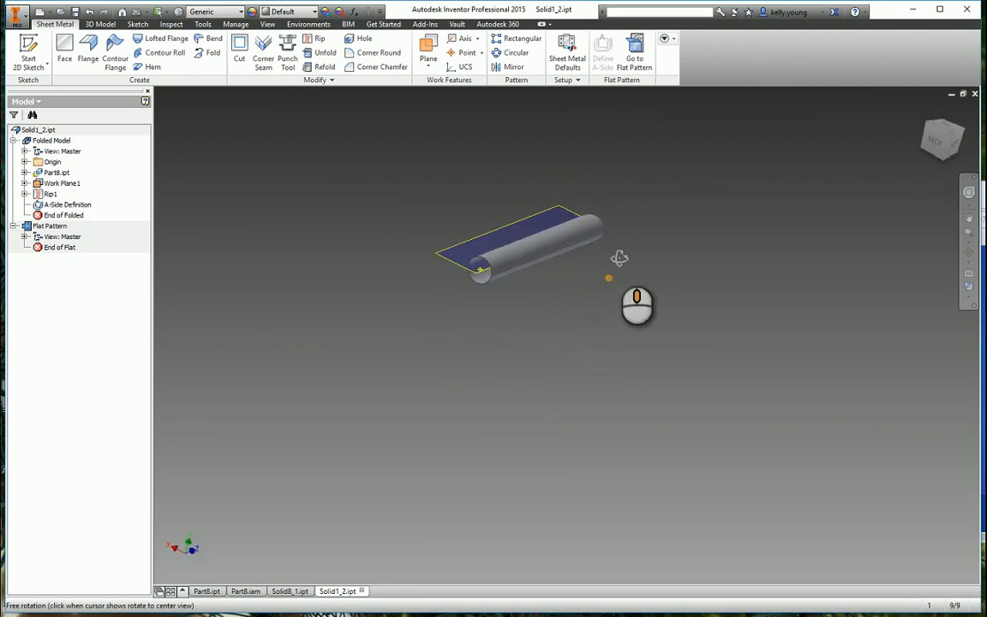
{"action": "left_click", "coordinate": [246, 590]}
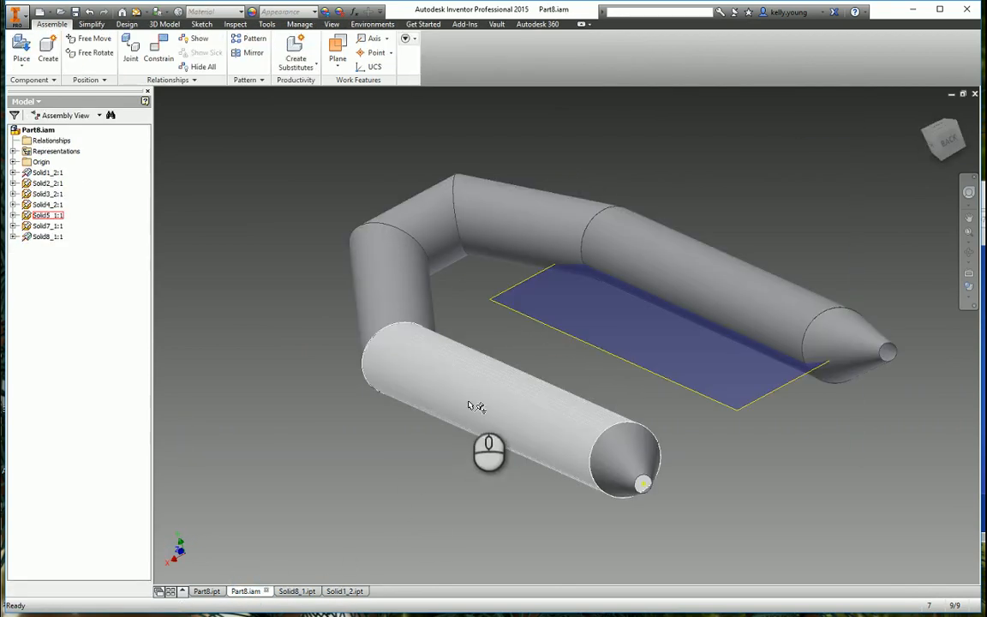
- Turn off visibility of Solid1_2's Work Plane1 and its work points, then orbit Part8
{"action": "left_click", "coordinate": [344, 590]}
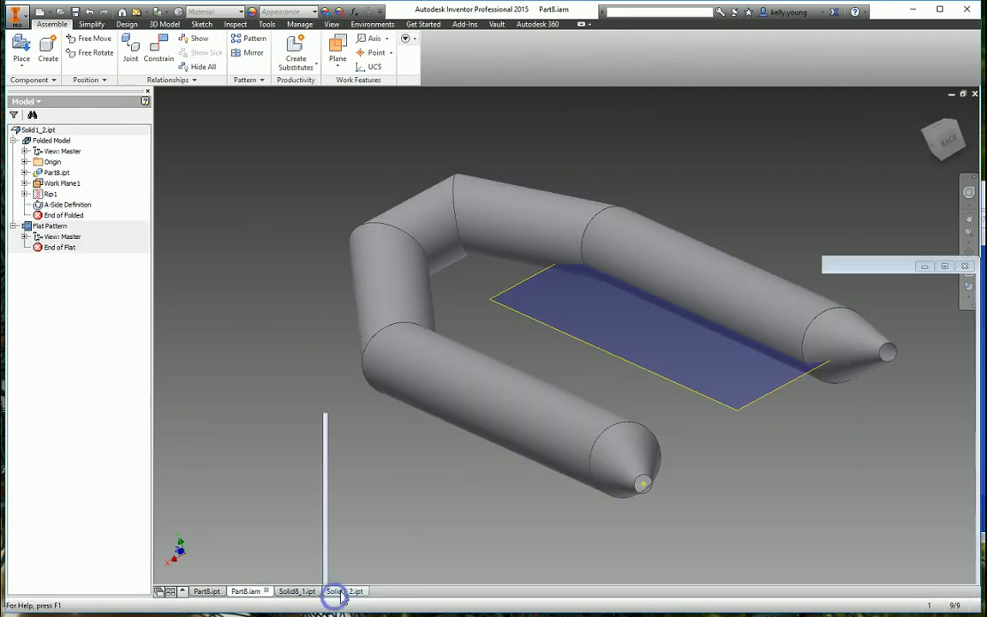
{"action": "left_click", "coordinate": [342, 590]}
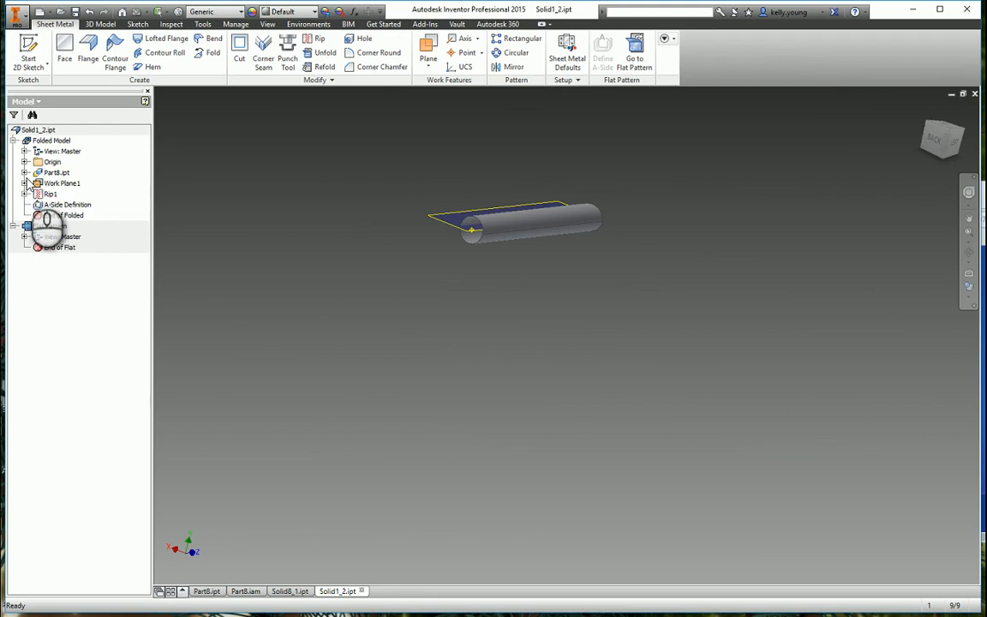
{"action": "left_click", "coordinate": [61, 183]}
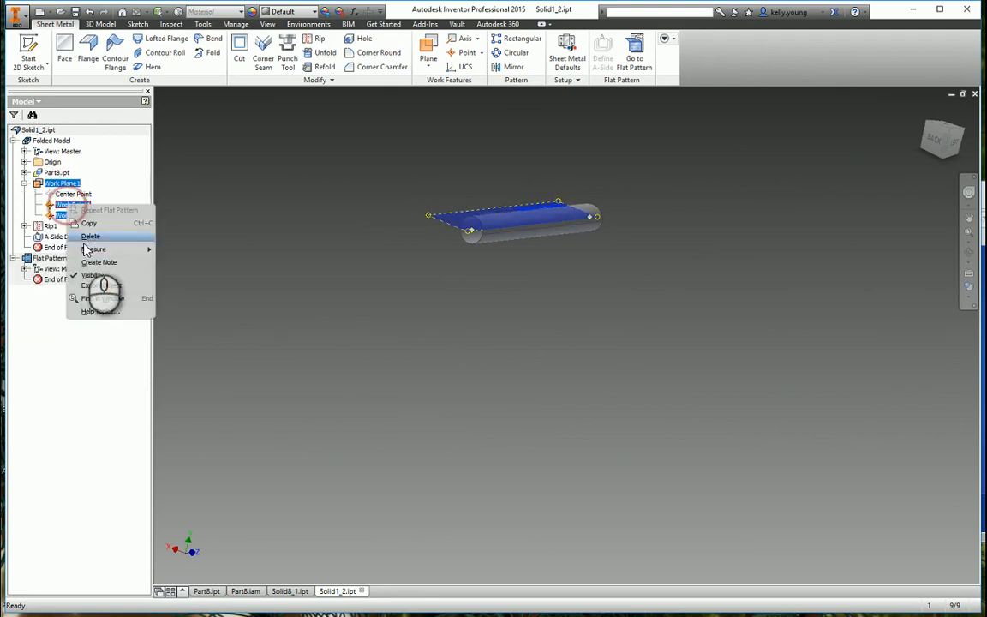
{"action": "left_click", "coordinate": [246, 591]}
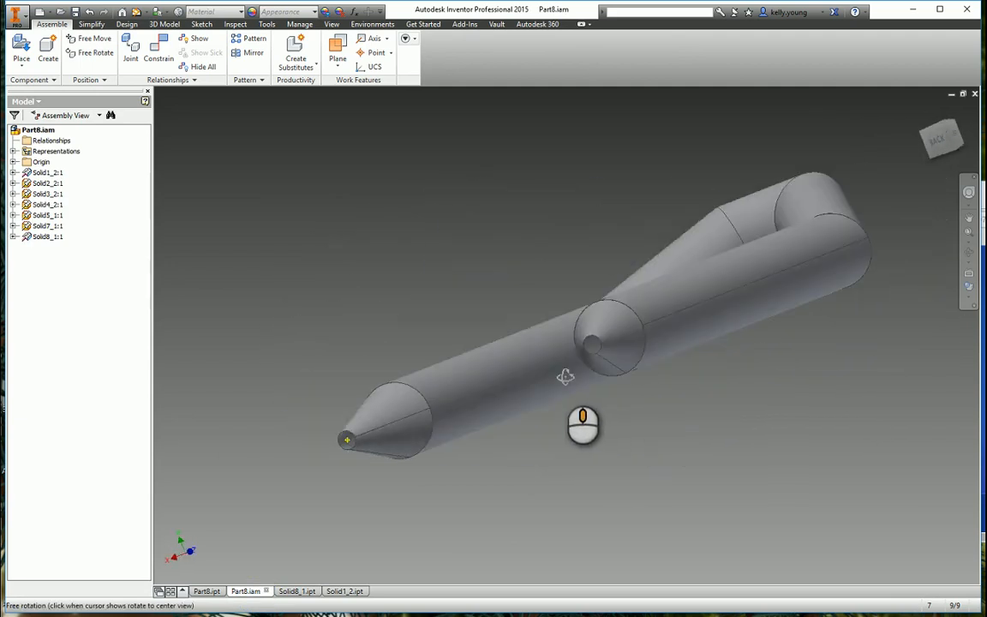
{"action": "left_click_drag", "start_coordinate": [565, 378], "coordinate": [617, 422]}
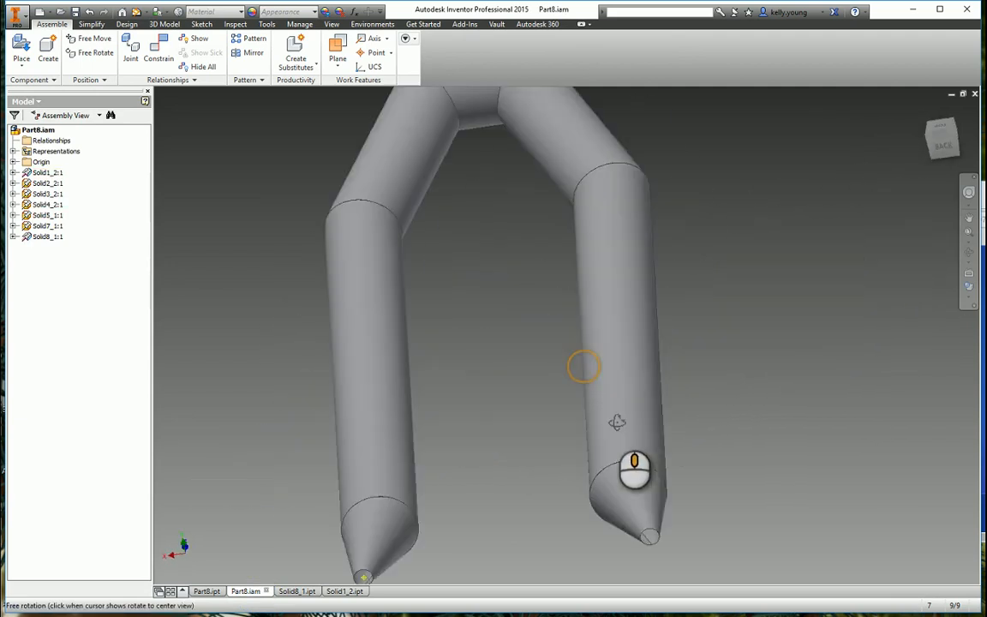
- Reopen Rip1 in Solid1_2.ipt, confirm the full-length rip line, and return to Part8
{"action": "left_click", "coordinate": [338, 591]}
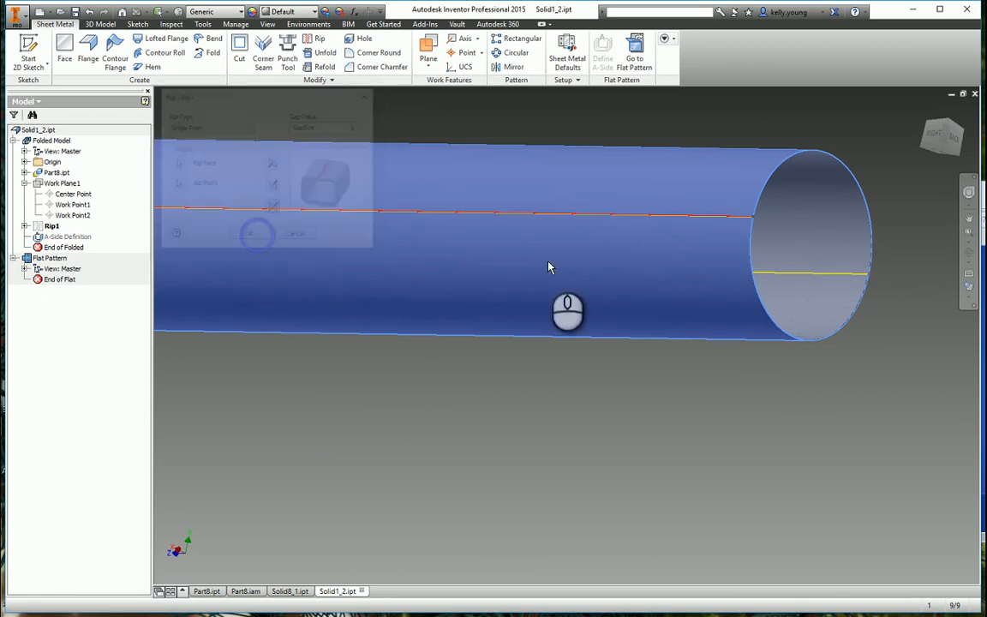
{"action": "left_click", "coordinate": [635, 52]}
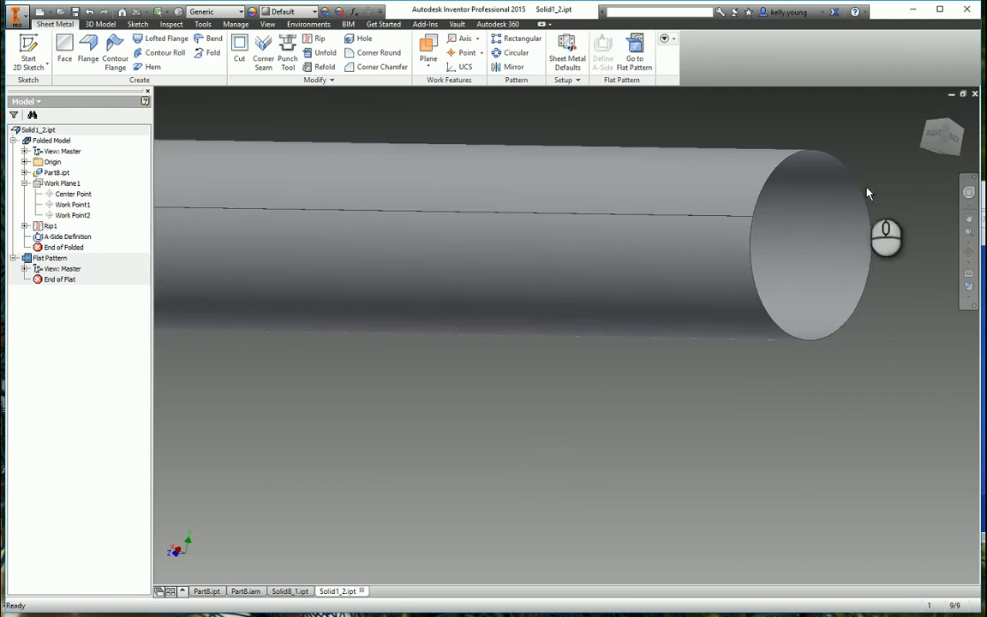
{"action": "left_click", "coordinate": [246, 591]}
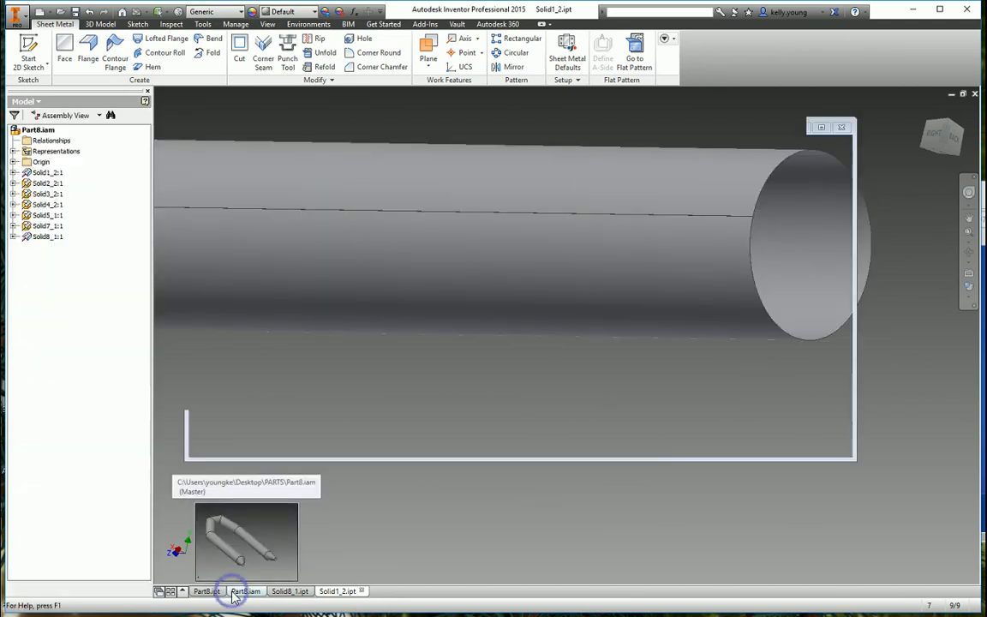
- Orbit Part8.iam to the top corner and select the Solid3_2 elbow section
{"action": "left_click", "coordinate": [246, 590]}
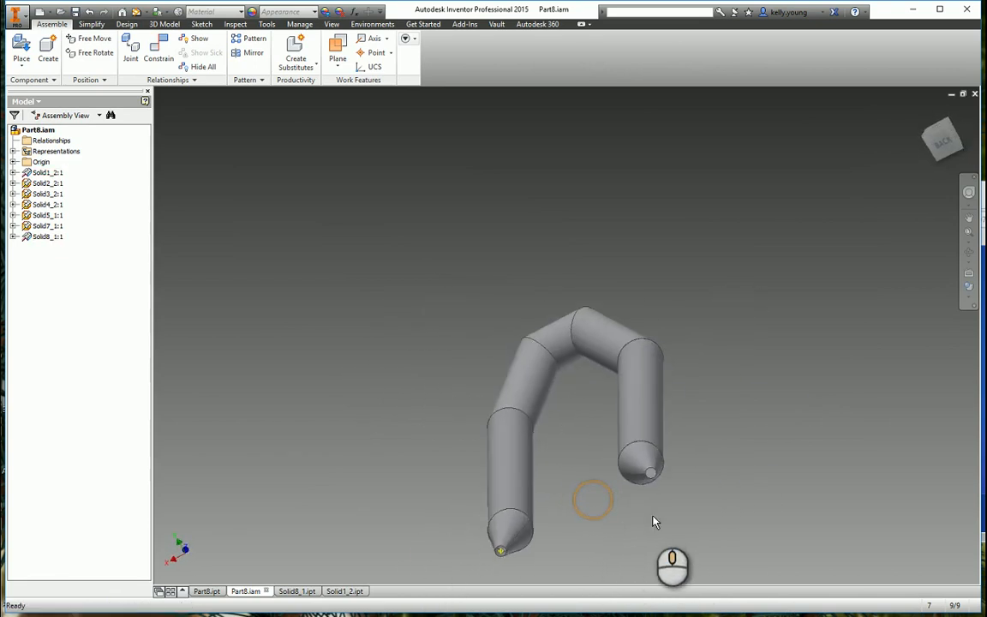
{"action": "left_click_drag", "start_coordinate": [656, 521], "coordinate": [460, 497]}
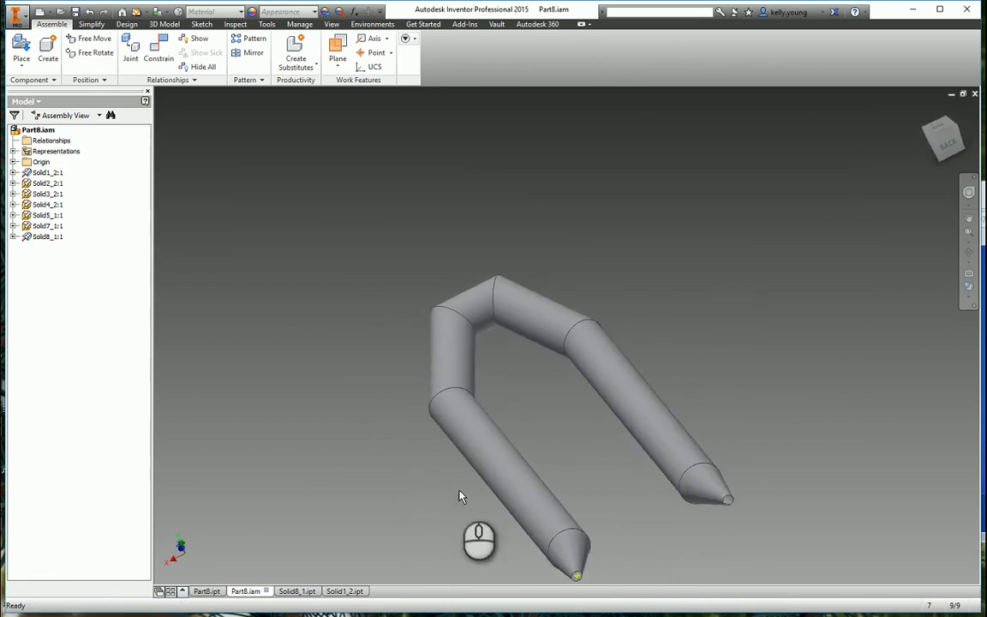
{"action": "left_click", "coordinate": [480, 304]}
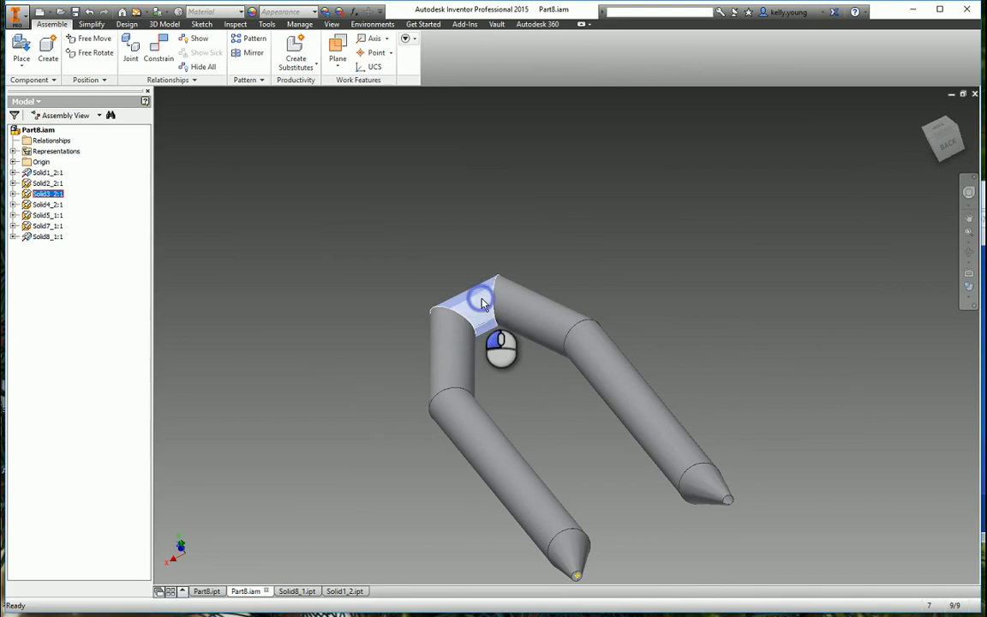
- Edit Solid3_2 in place, add a work plane and rip-line sketch, and convert to sheet metal
{"action": "left_click", "coordinate": [346, 53]}
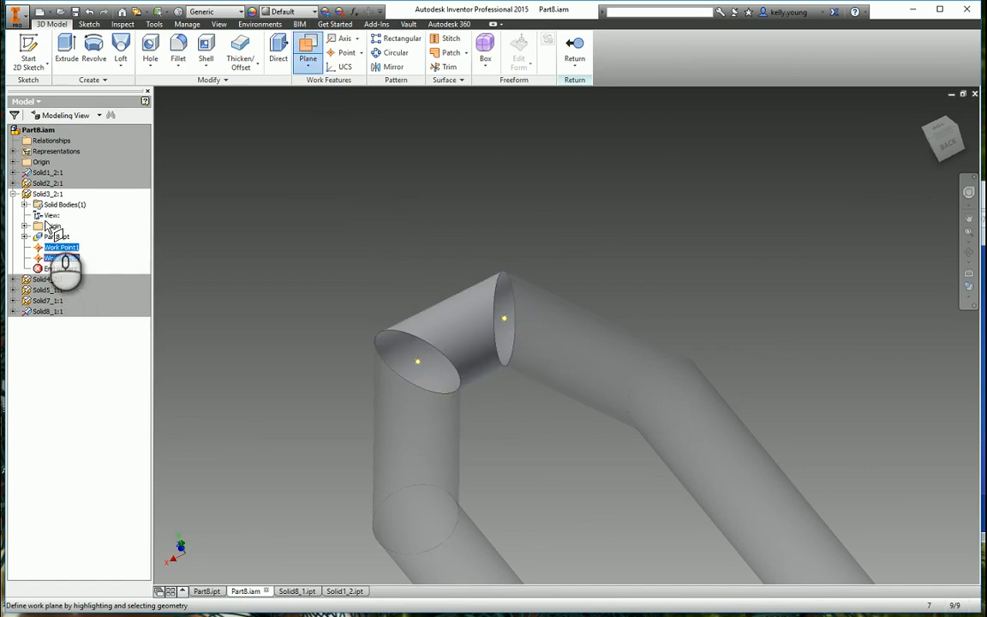
{"action": "left_click", "coordinate": [19, 225]}
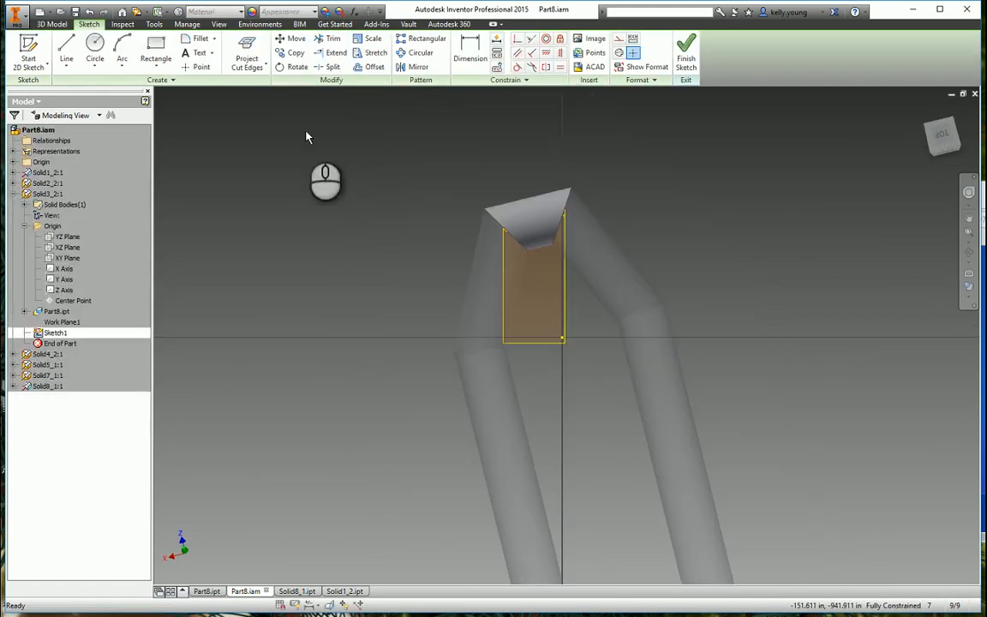
{"action": "left_click", "coordinate": [687, 48]}
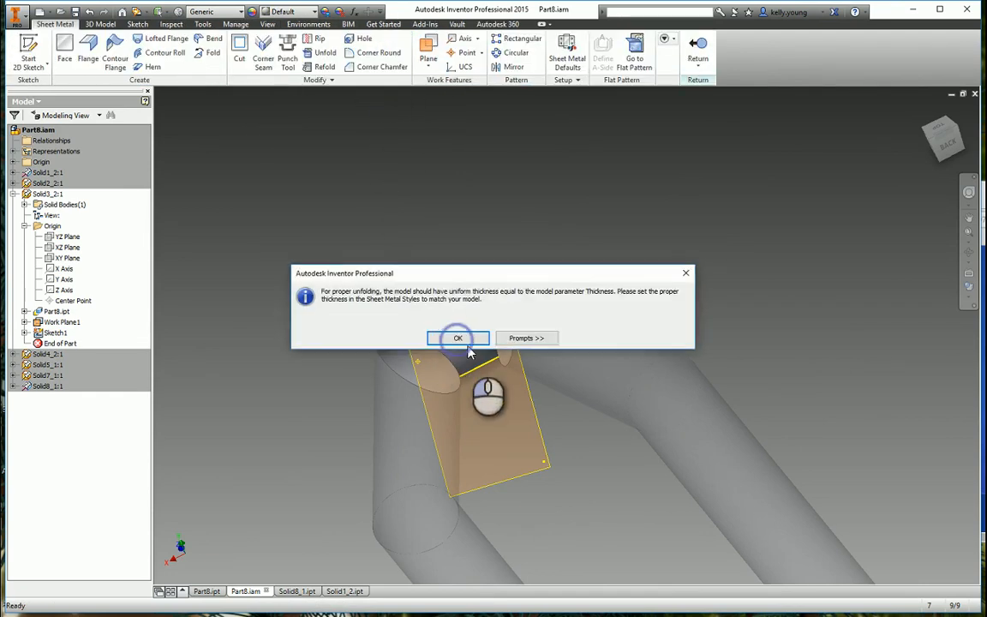
{"action": "left_click", "coordinate": [457, 337]}
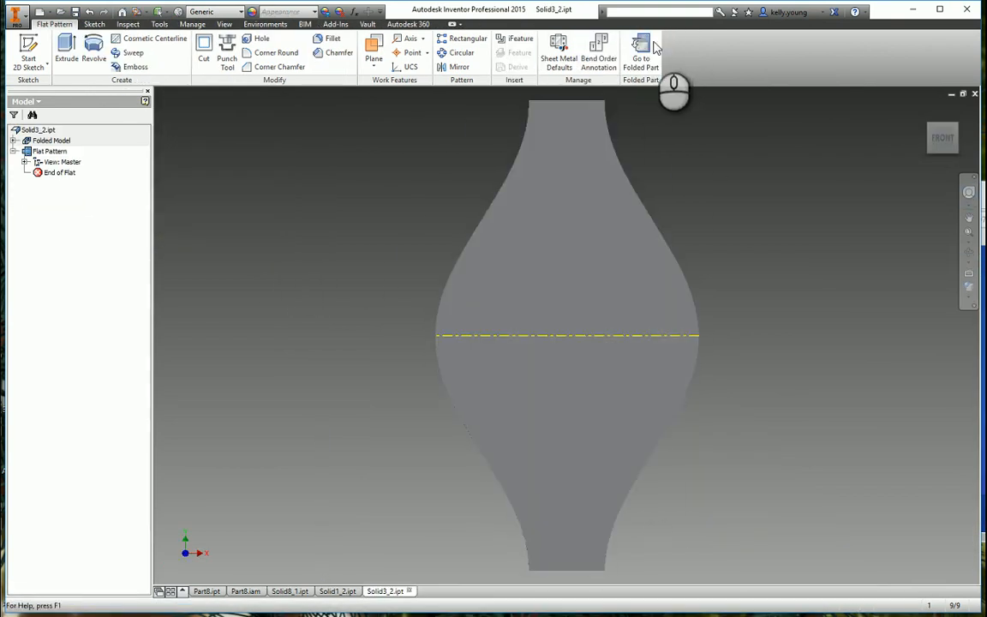
- Return Solid3_2 to its folded part, hide Work Plane1's work points, and switch to Part8.iam
{"action": "left_click", "coordinate": [641, 51]}
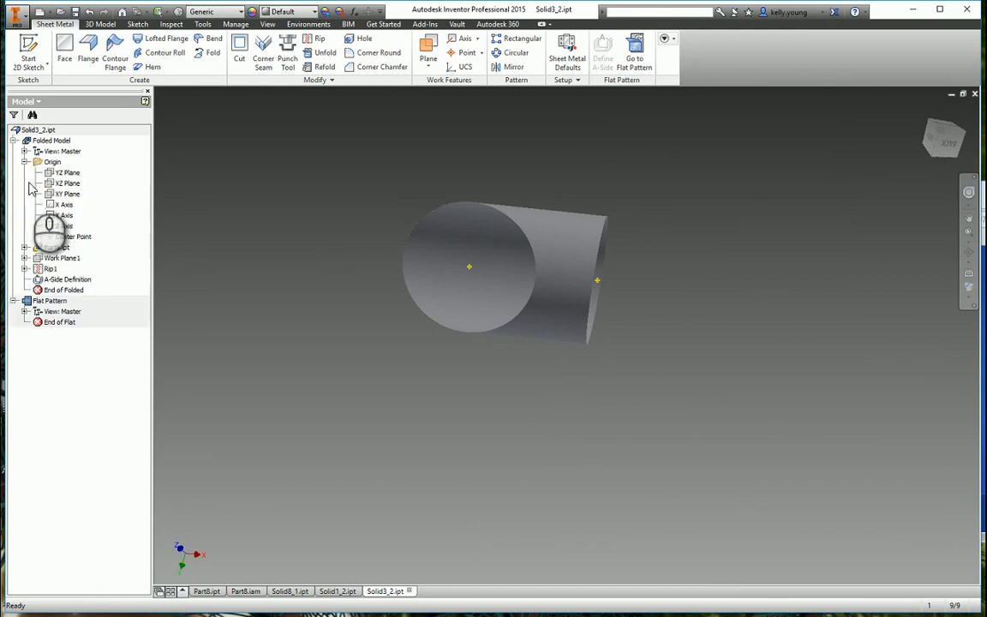
{"action": "left_click", "coordinate": [26, 268]}
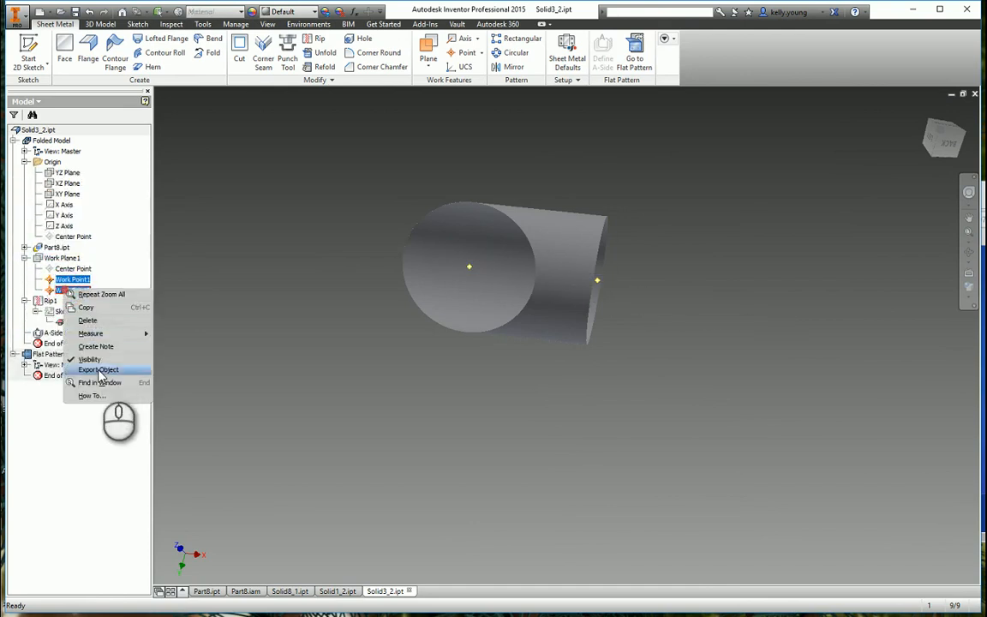
{"action": "left_click", "coordinate": [99, 369]}
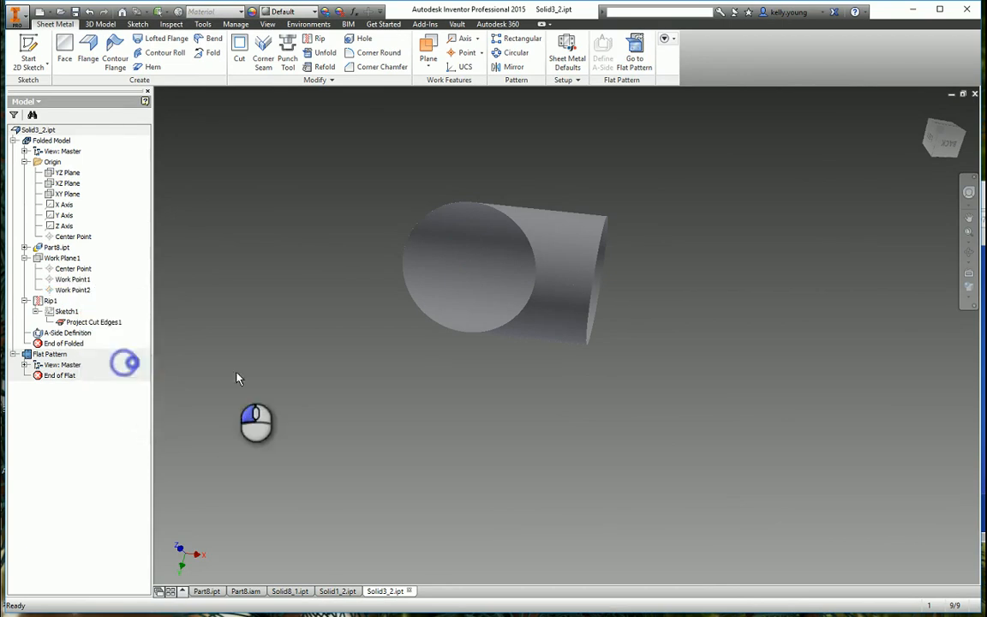
{"action": "left_click", "coordinate": [246, 590]}
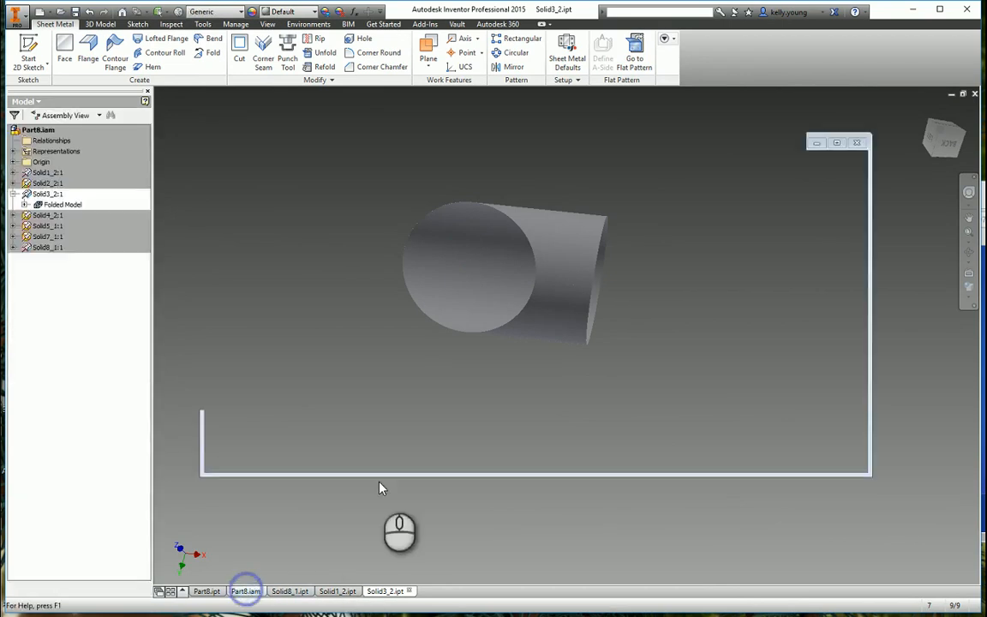
- Give Solid2_2 two end work points, a work plane through them, and a finished projected-edge Sketch1
{"action": "left_click", "coordinate": [245, 591]}
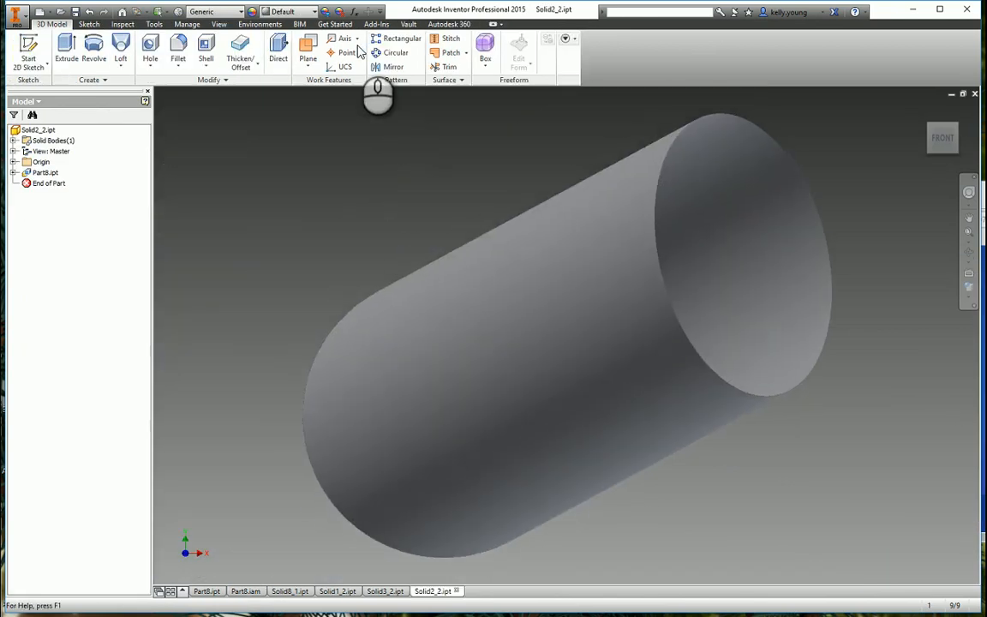
{"action": "left_click", "coordinate": [346, 53]}
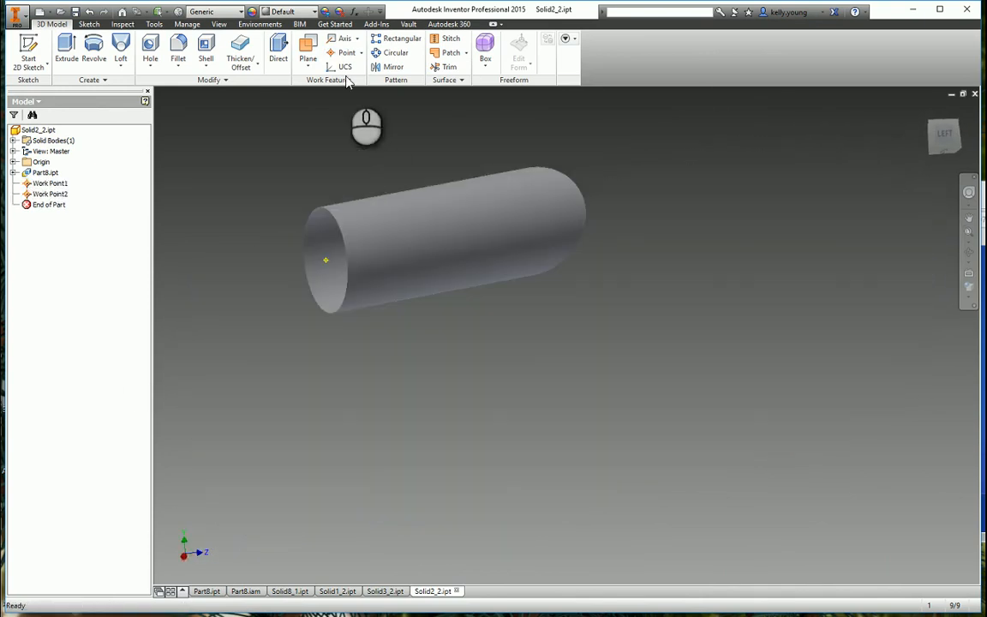
{"action": "left_click", "coordinate": [307, 49]}
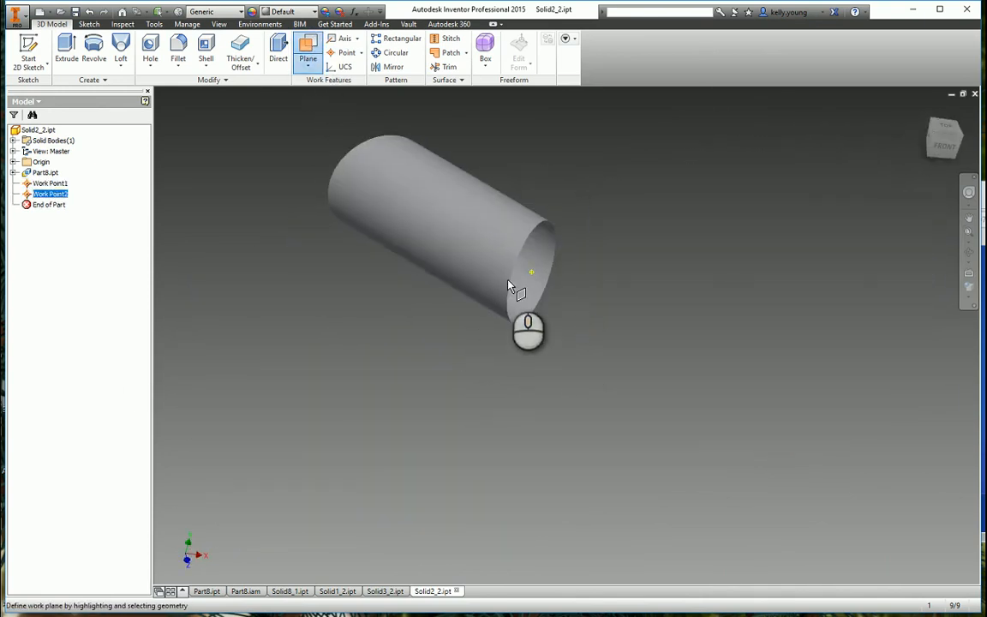
{"action": "left_click", "coordinate": [14, 162]}
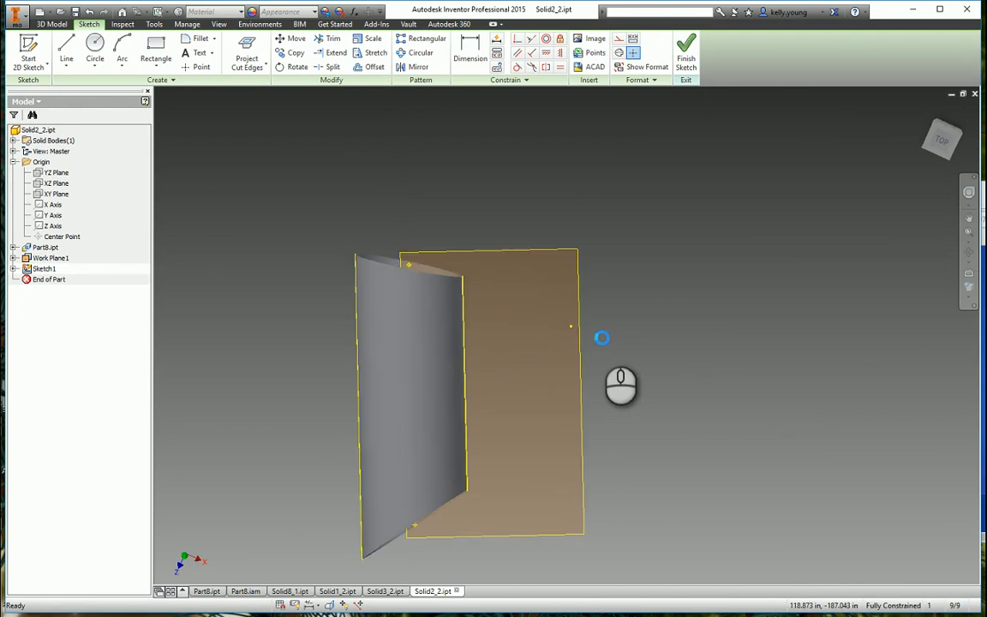
{"action": "left_click", "coordinate": [685, 47]}
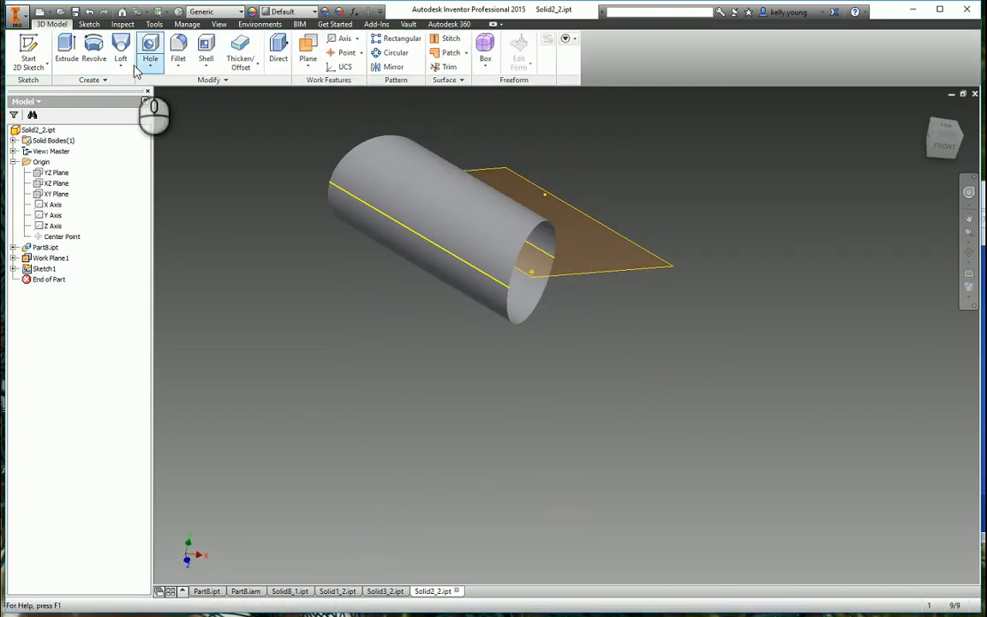
{"action": "left_click", "coordinate": [259, 24]}
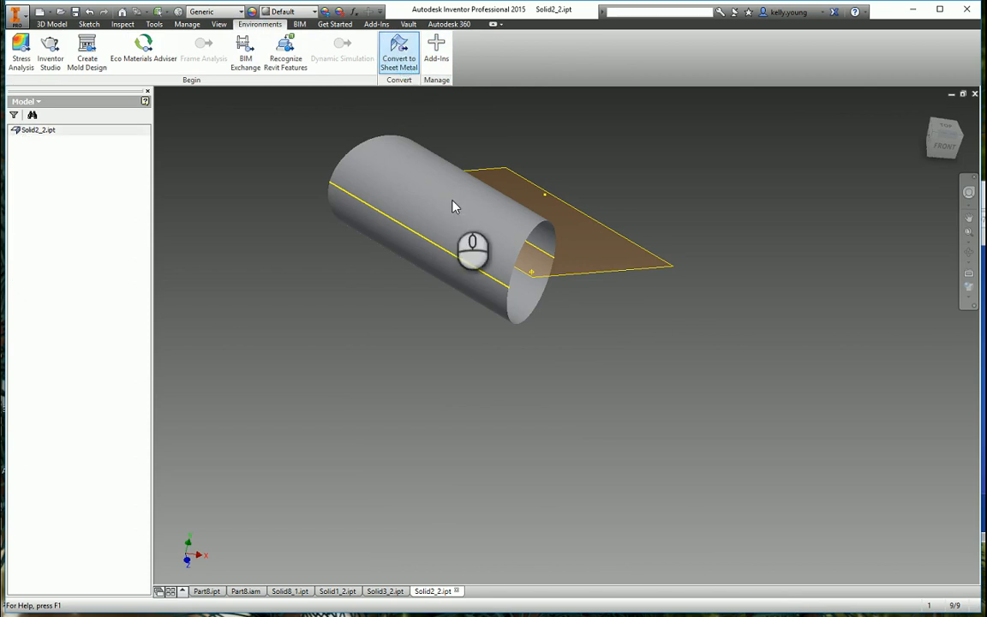
- Convert Solid2_2 to sheet metal and add Rip1 along the sketched line
{"action": "left_click", "coordinate": [399, 52]}
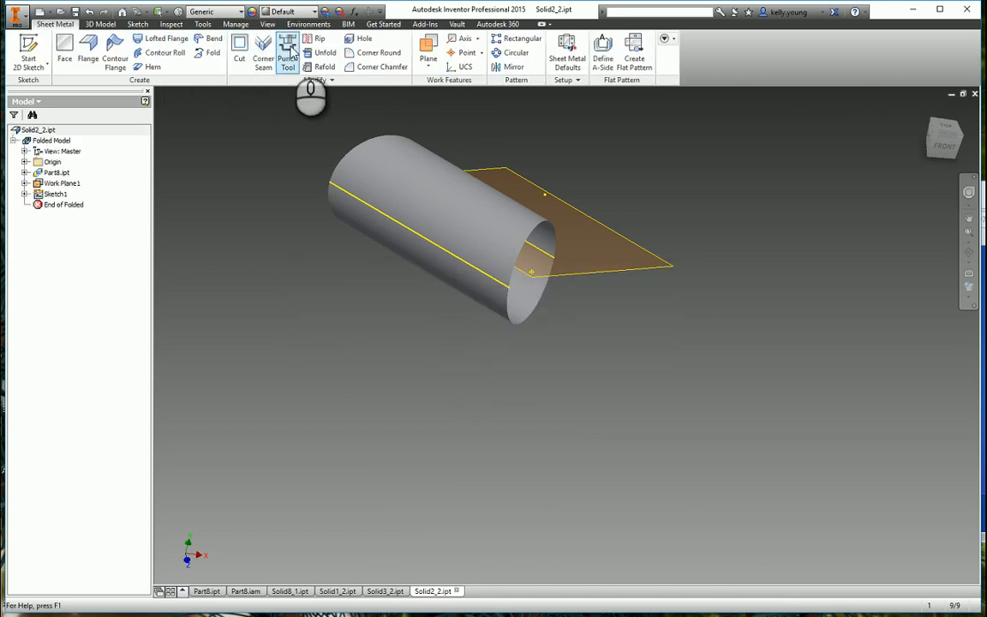
{"action": "left_click", "coordinate": [318, 38]}
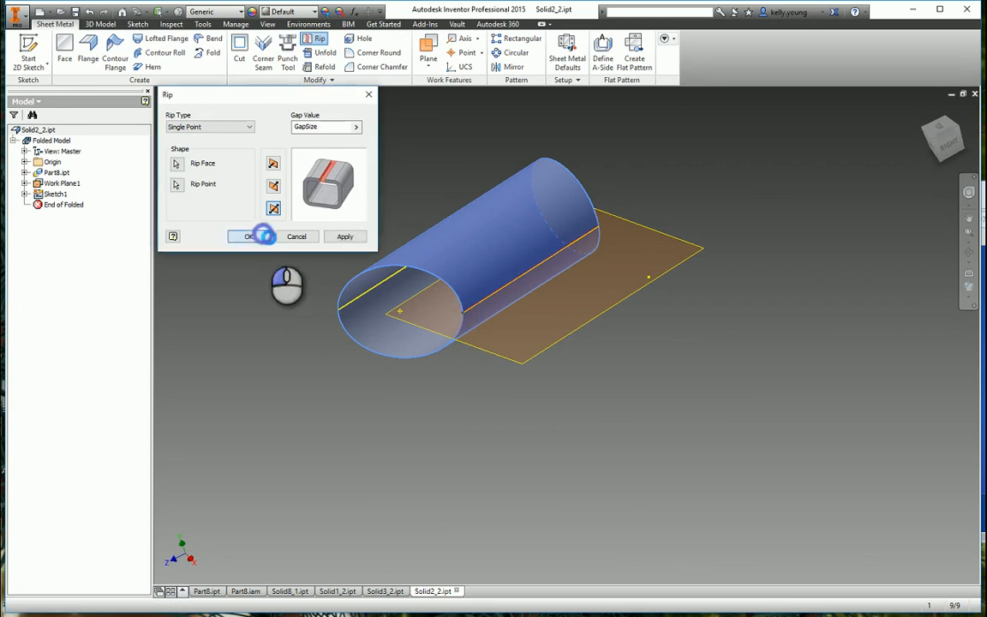
{"action": "left_click", "coordinate": [249, 236]}
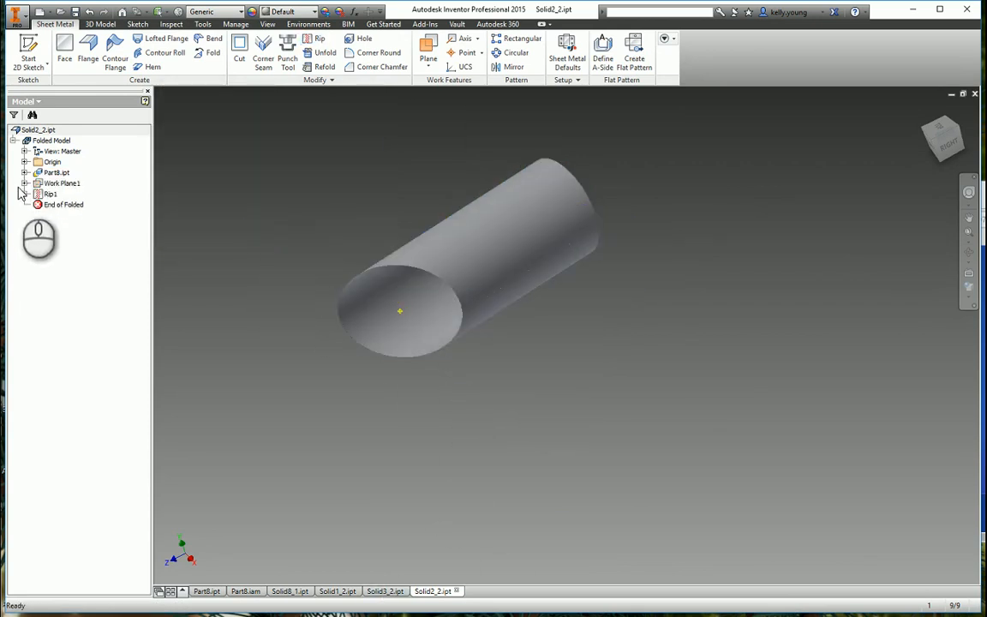
{"action": "right_click", "coordinate": [72, 205]}
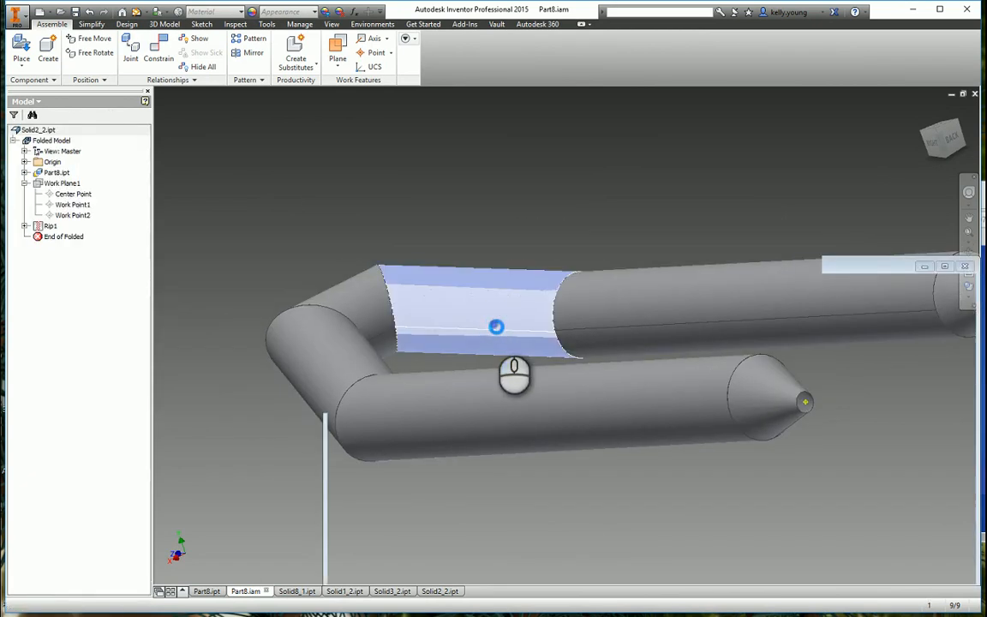
- Generate the curved flat pattern of Solid2_2, then go back to the Part8 pontoon assembly
{"action": "left_click", "coordinate": [634, 51]}
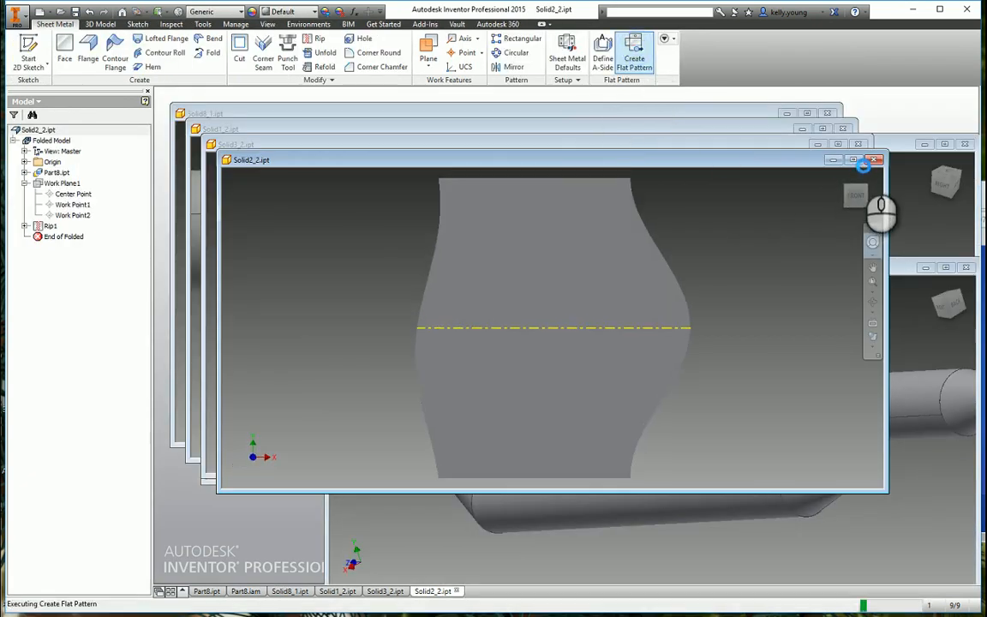
{"action": "left_click", "coordinate": [634, 51]}
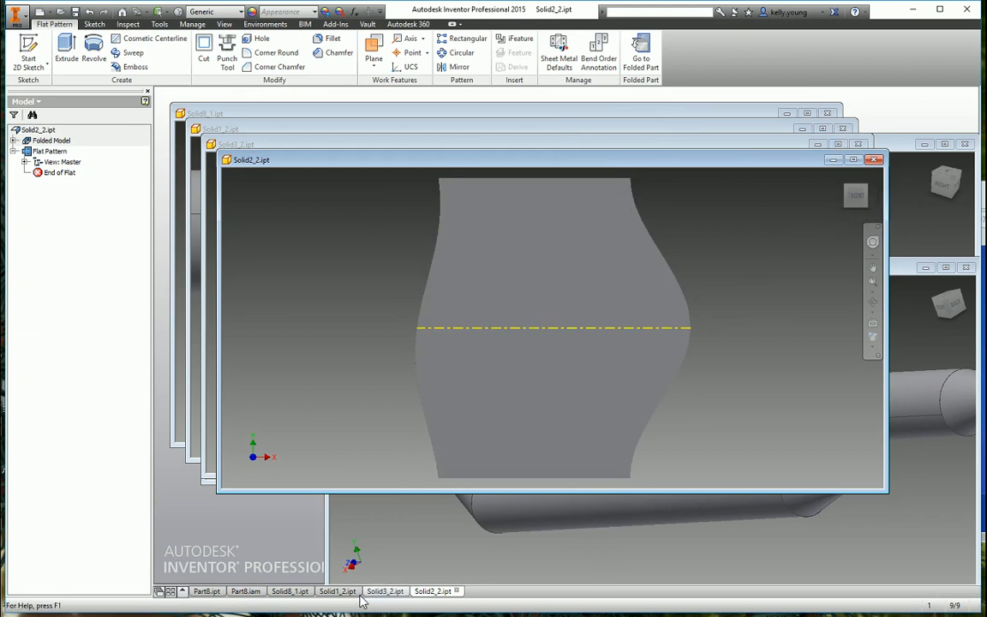
{"action": "left_click", "coordinate": [245, 590]}
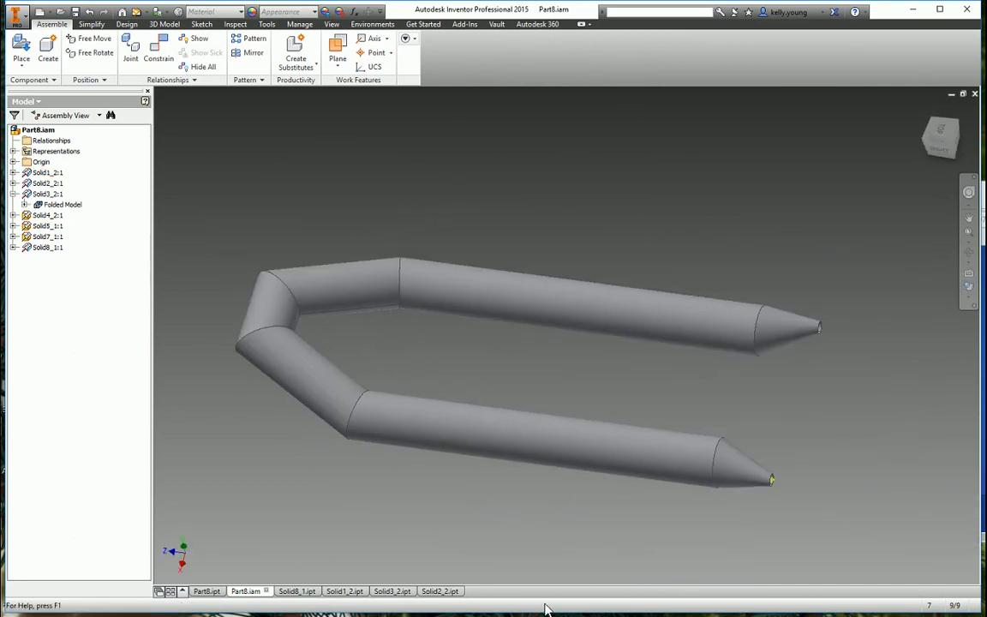
- Reopen the multi-body Part8 part, launch Make Components, and select the straight tube body
{"action": "left_click", "coordinate": [206, 591]}
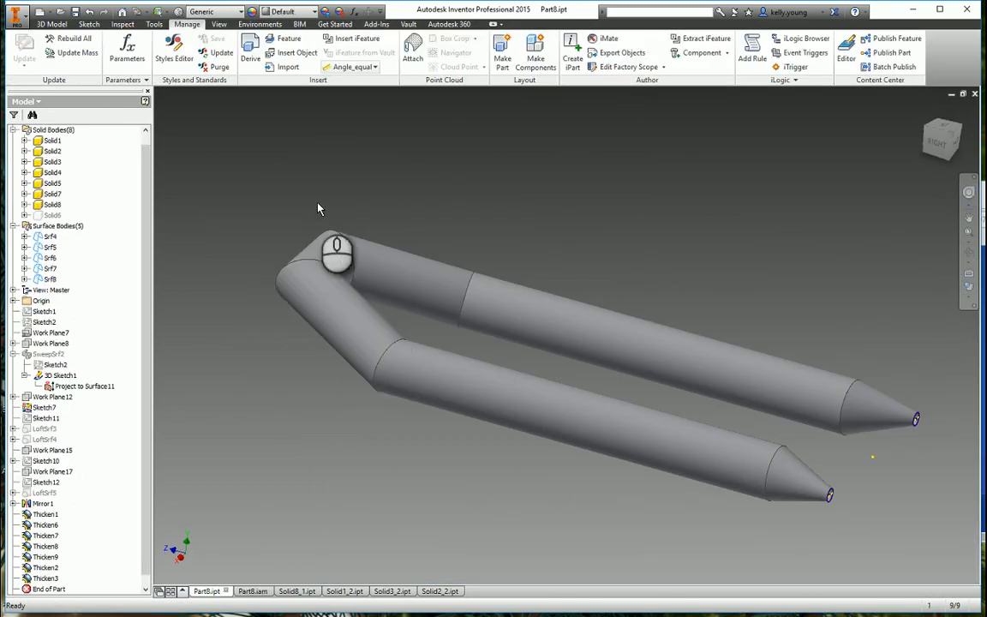
{"action": "left_click", "coordinate": [49, 279]}
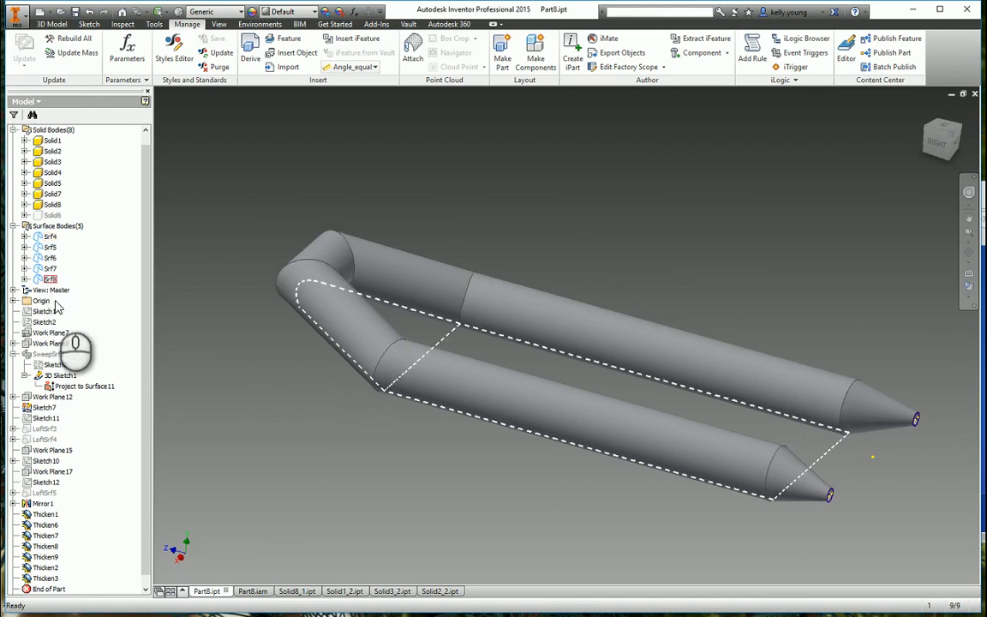
{"action": "left_click", "coordinate": [561, 330]}
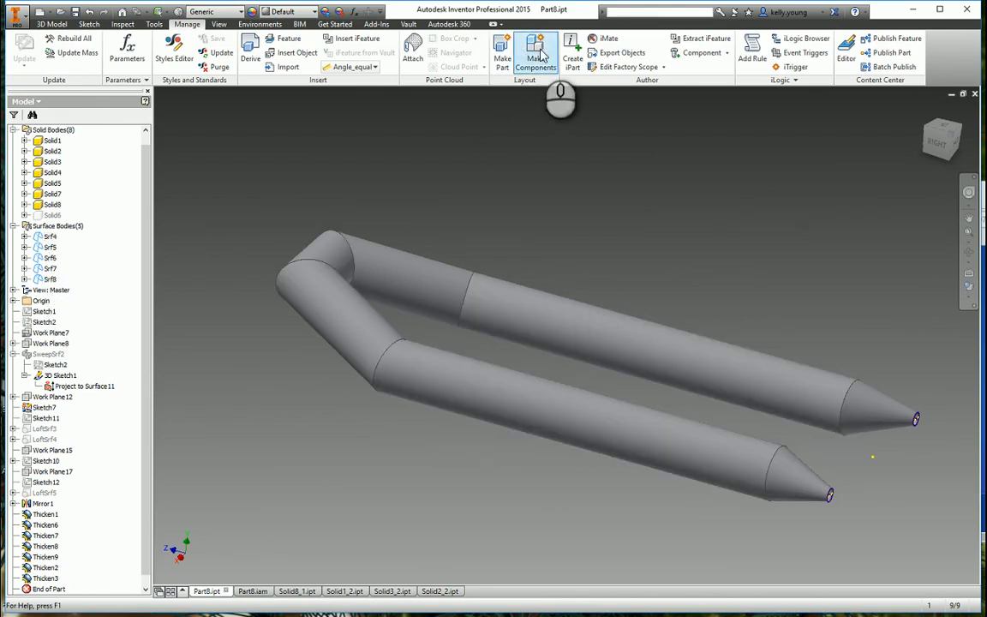
{"action": "left_click", "coordinate": [536, 52]}
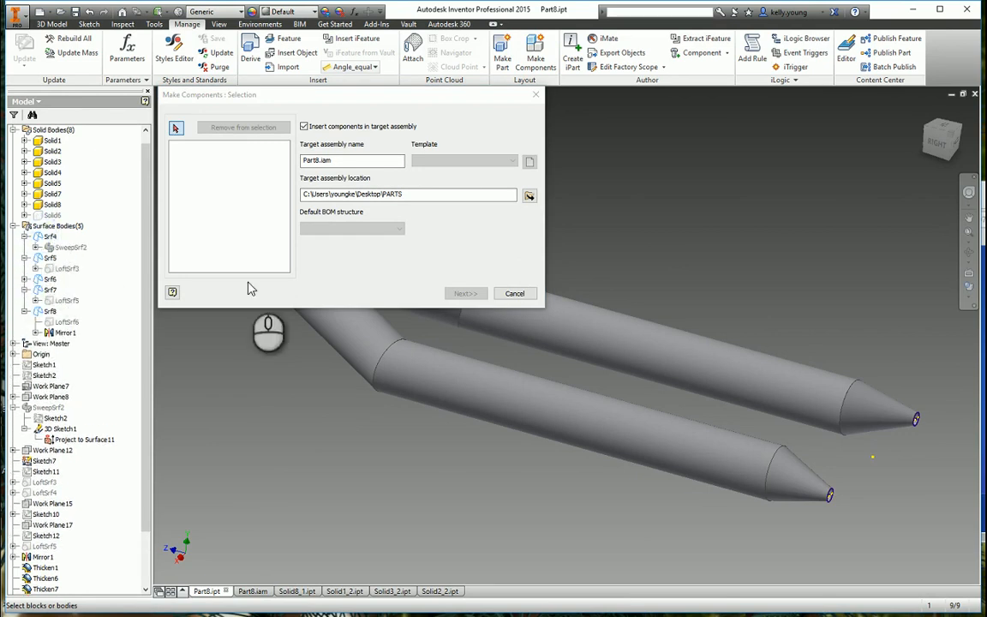
{"action": "left_click", "coordinate": [514, 293]}
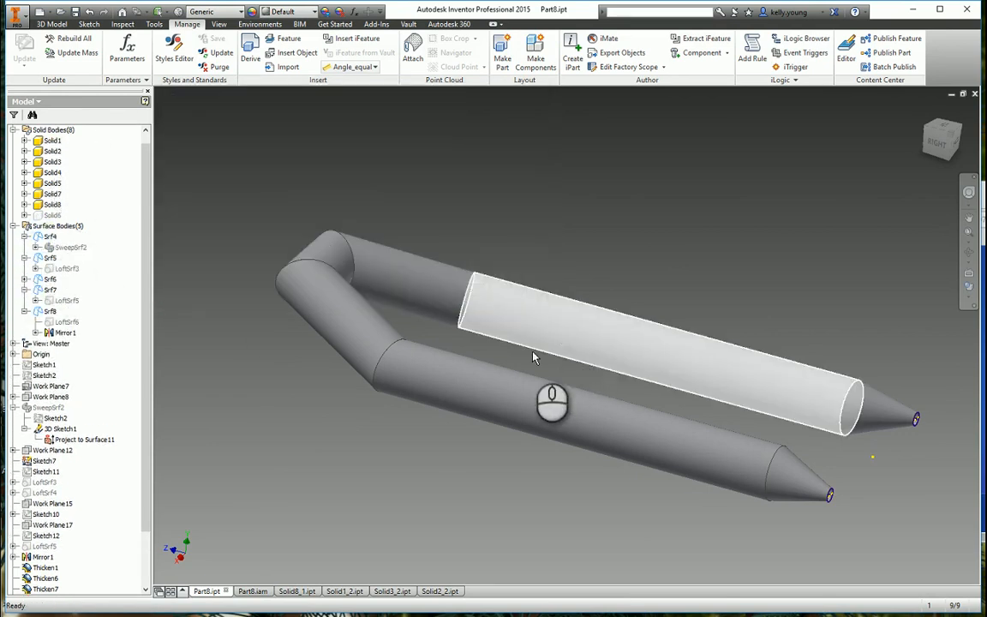